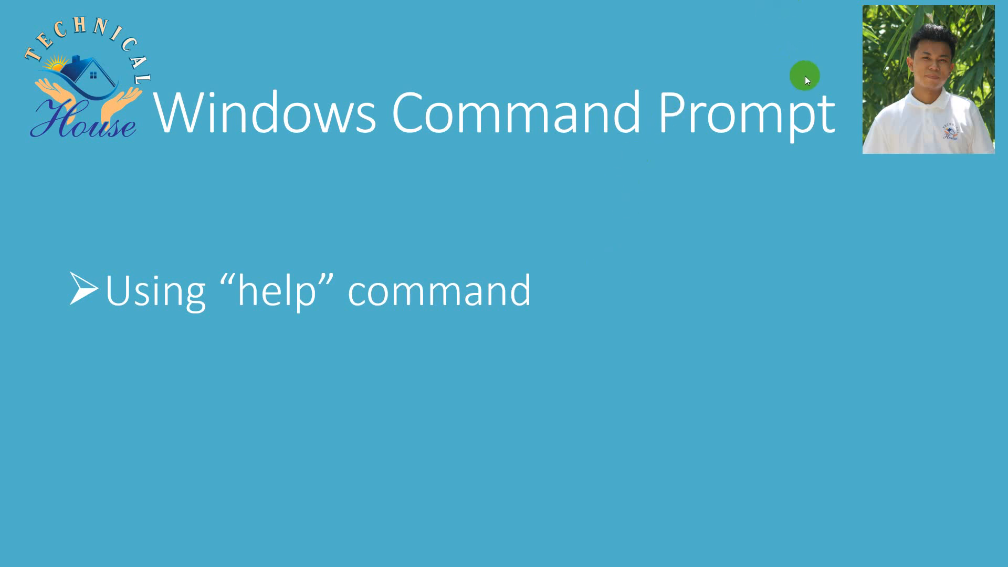
{"action": "mouse_move", "coordinate": [664, 164]}
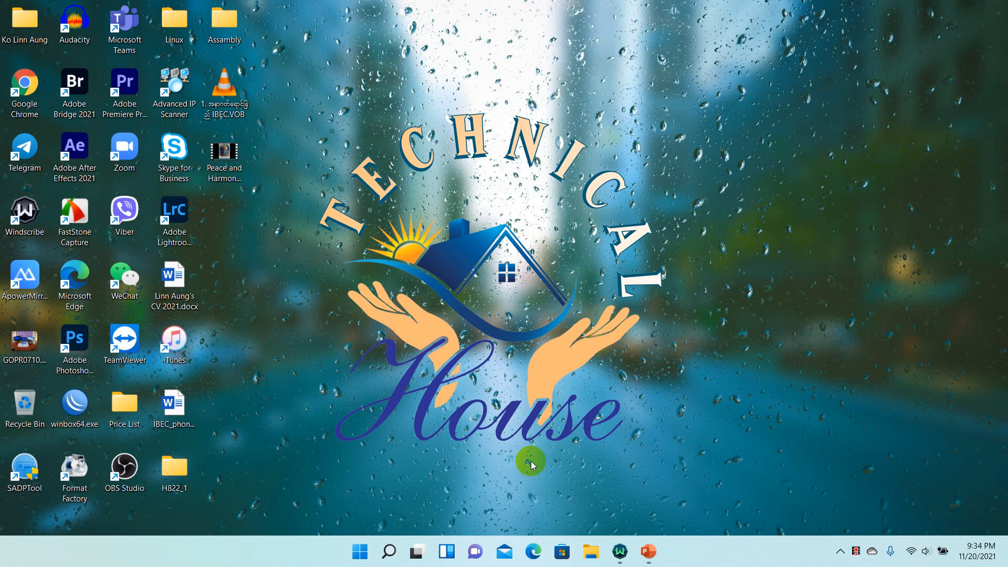
Search Windows for 'cmd' and run Command Prompt as administrator
{"action": "left_click", "coordinate": [359, 551]}
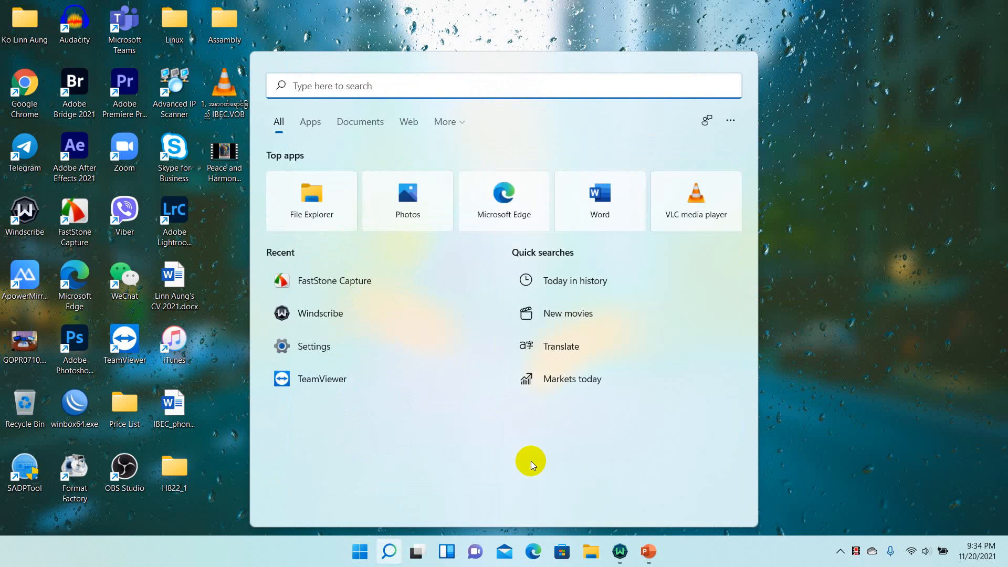
{"action": "type", "text": "cmd"}
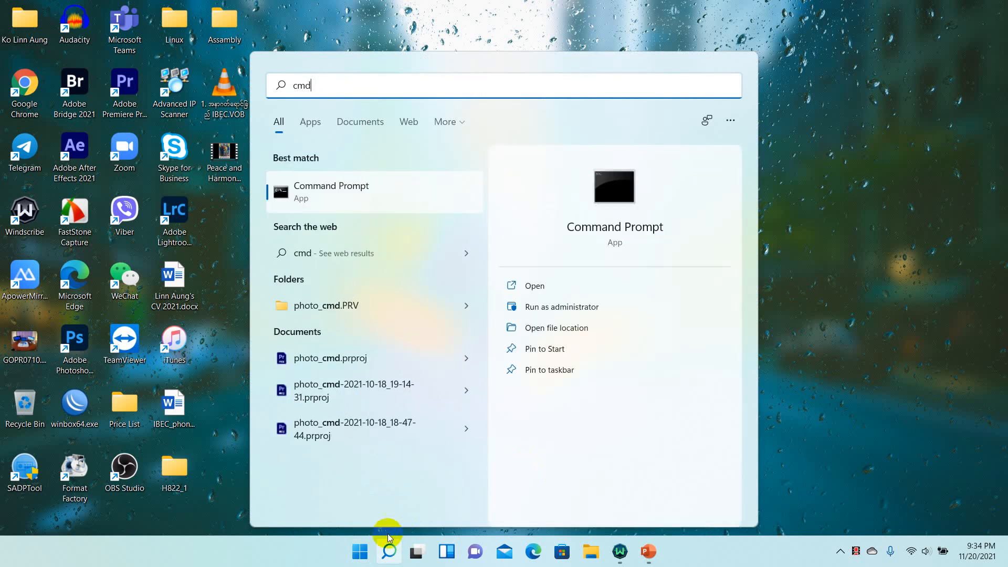
{"action": "right_click", "coordinate": [341, 191]}
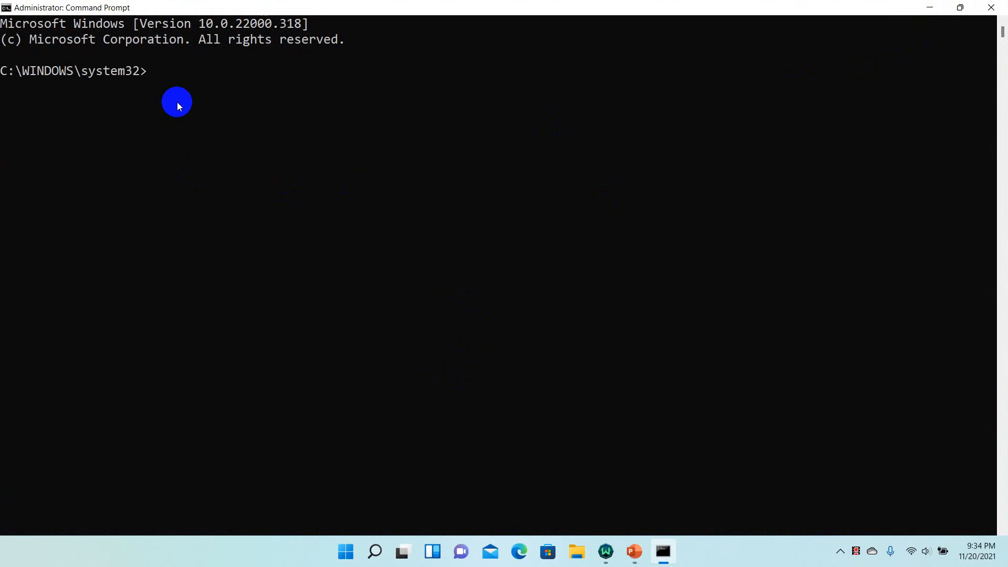
Run help at the system32 prompt and highlight the CD command's description
{"action": "type", "text": "help"}
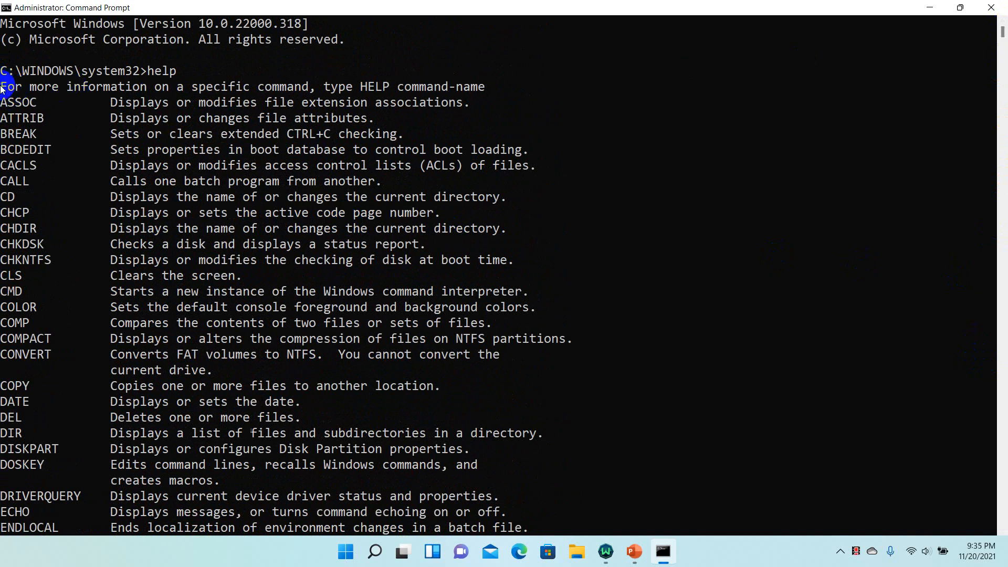
{"action": "left_click_drag", "start_coordinate": [0, 87], "coordinate": [417, 101]}
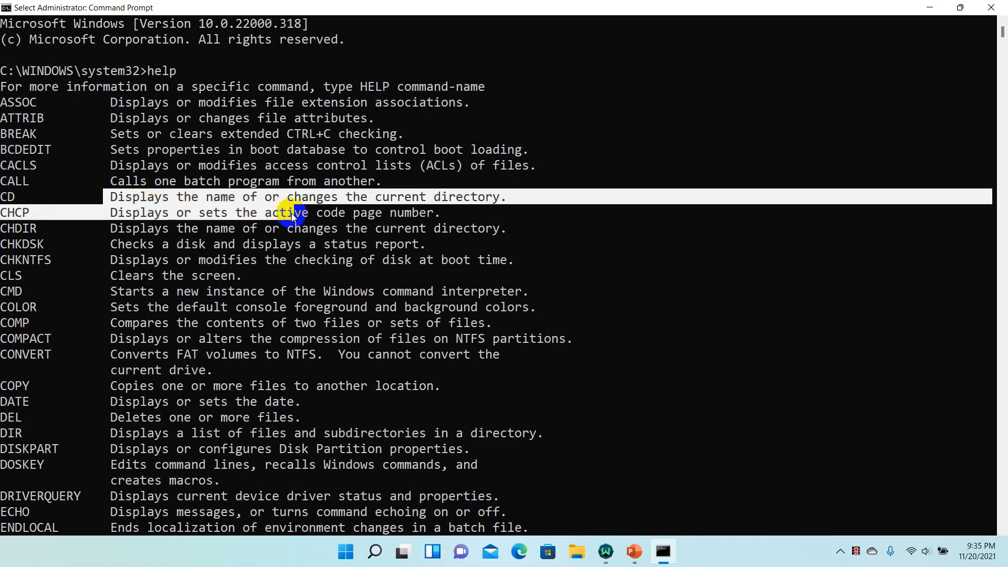
{"action": "double_click", "coordinate": [356, 197]}
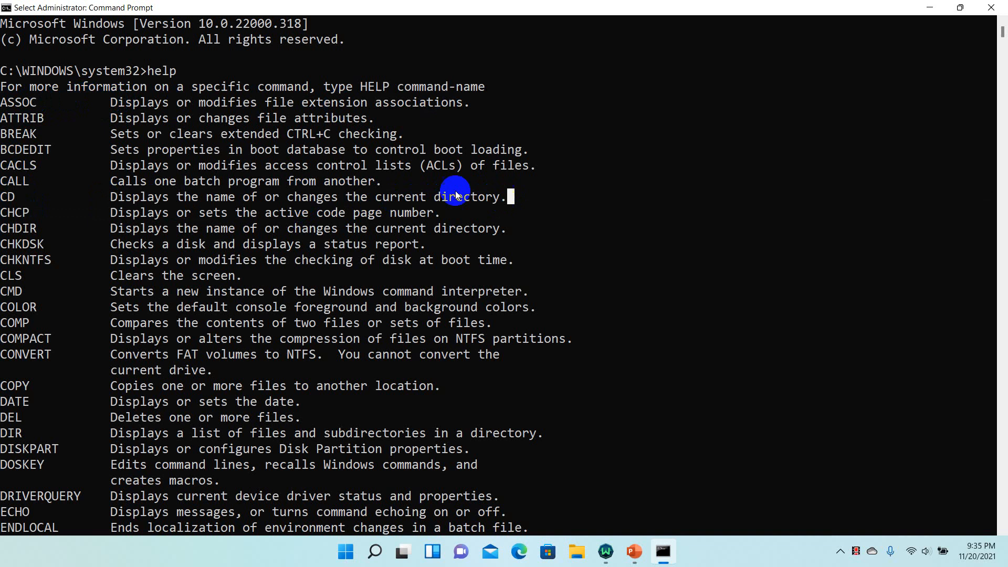
{"action": "mouse_move", "coordinate": [222, 181]}
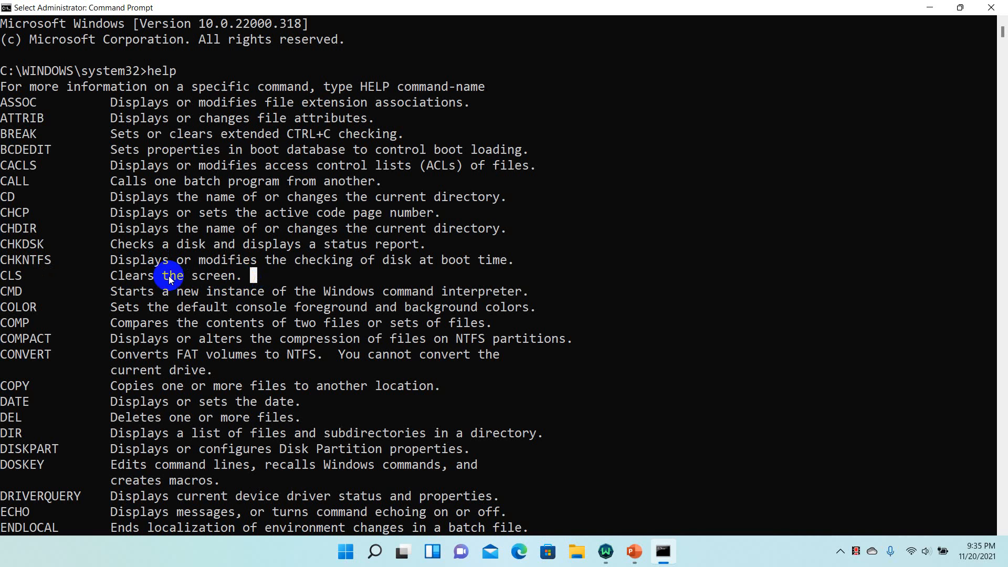
{"action": "mouse_move", "coordinate": [28, 267]}
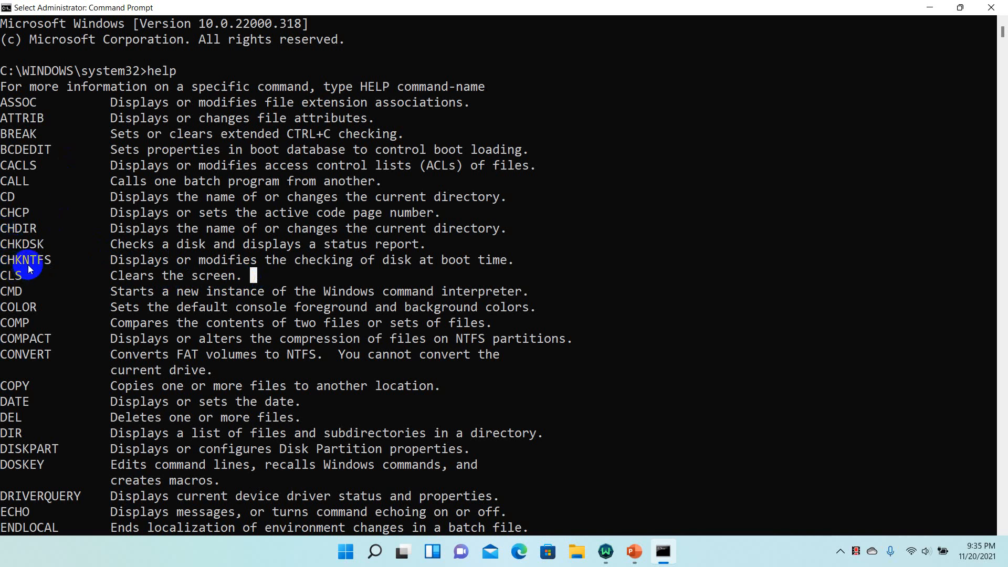
{"action": "double_click", "coordinate": [11, 290]}
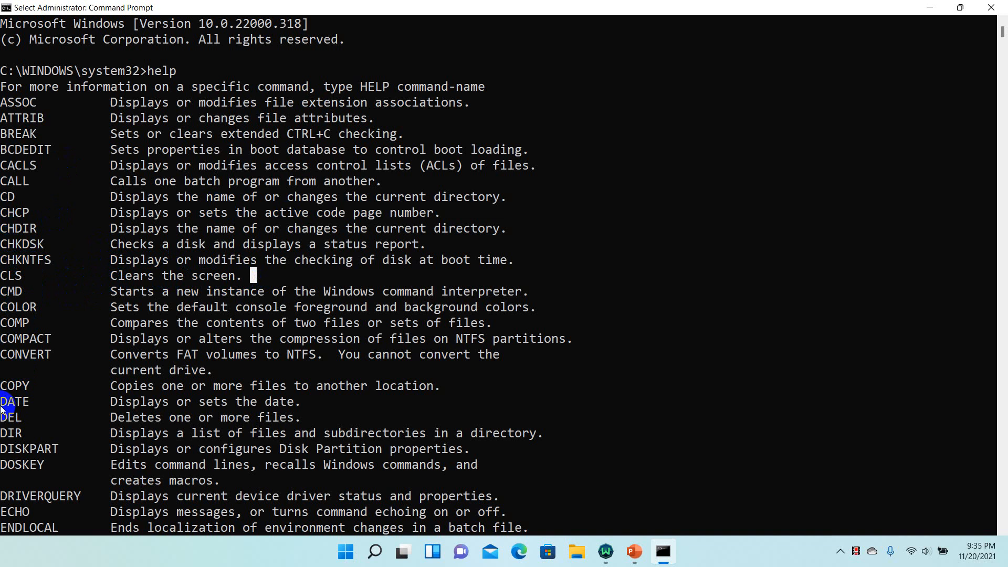
{"action": "double_click", "coordinate": [16, 401]}
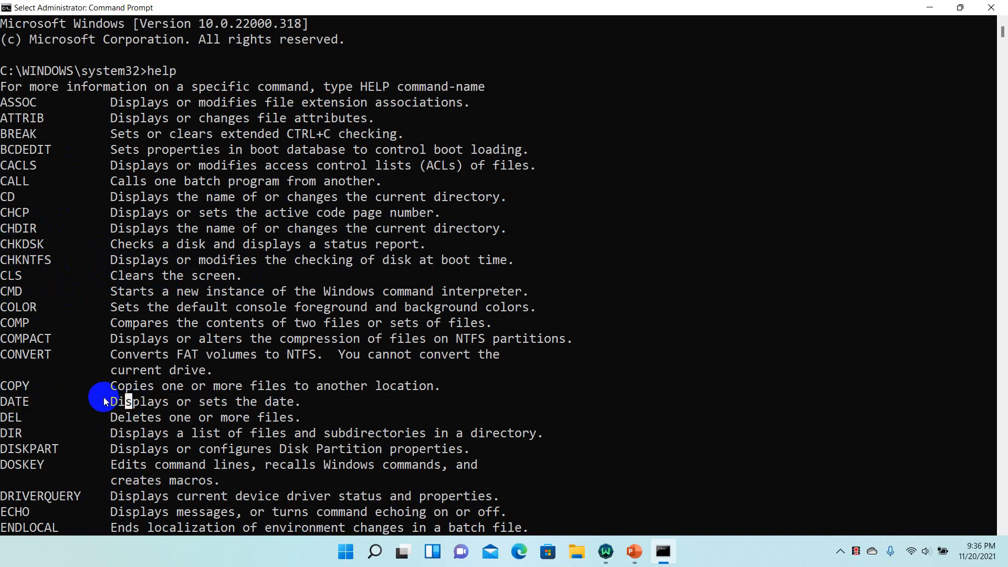
{"action": "left_click_drag", "start_coordinate": [111, 401], "coordinate": [299, 401]}
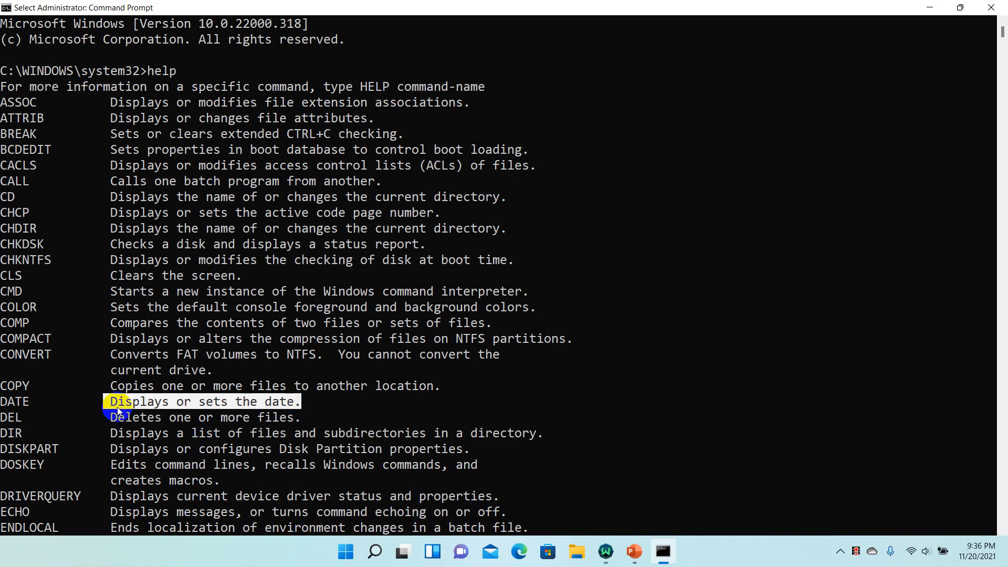
{"action": "left_click_drag", "start_coordinate": [116, 401], "coordinate": [353, 443]}
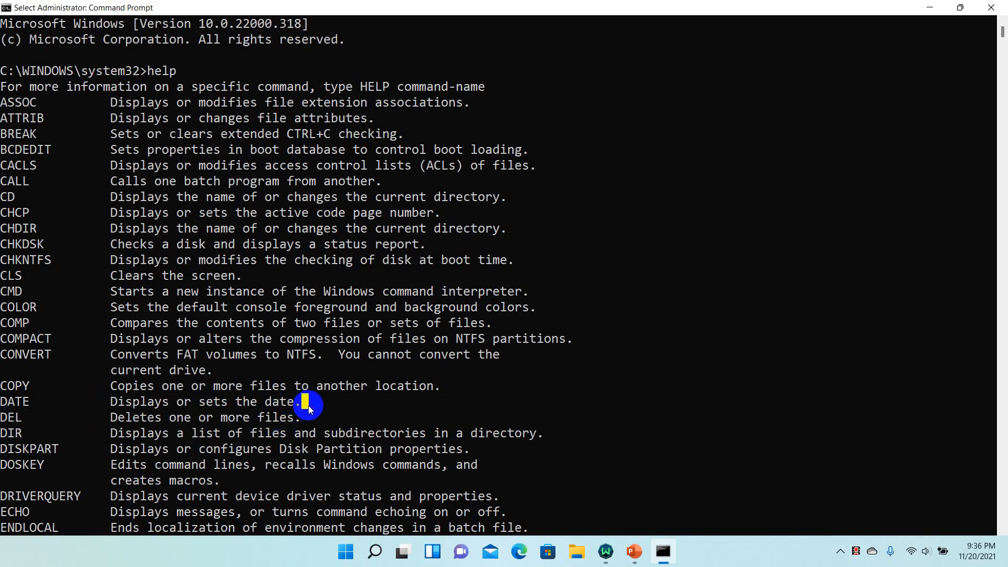
{"action": "double_click", "coordinate": [139, 417]}
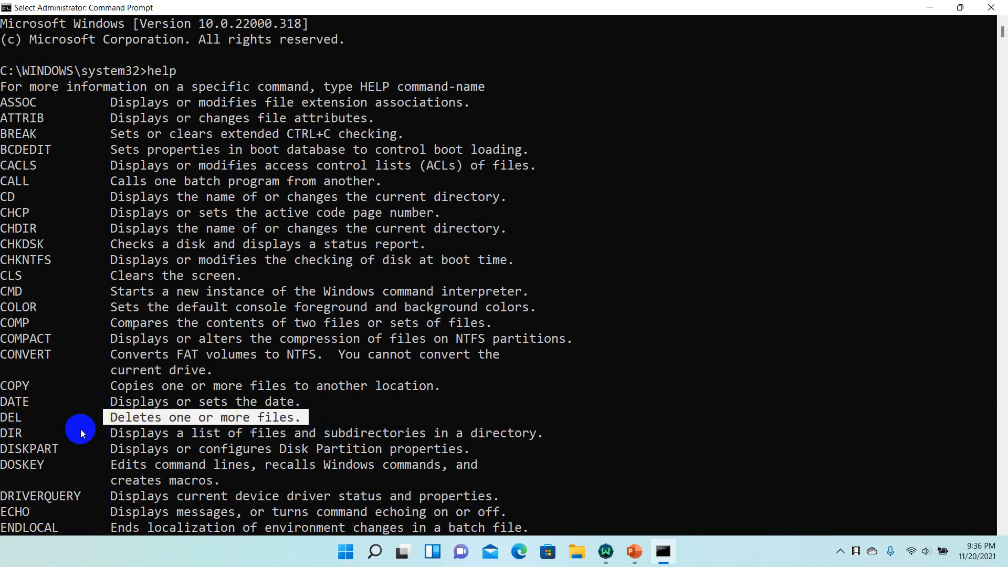
{"action": "double_click", "coordinate": [202, 433]}
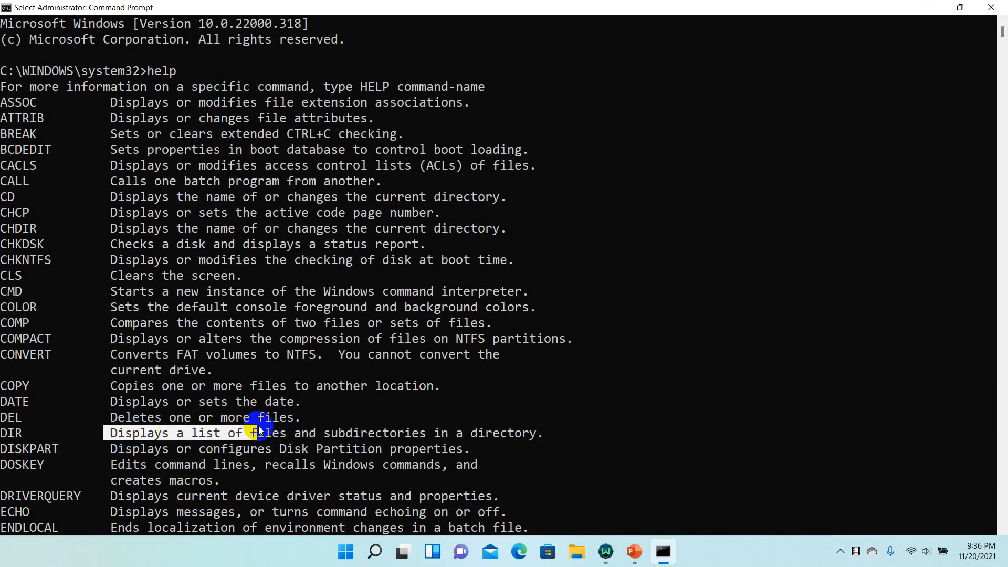
{"action": "left_click_drag", "start_coordinate": [257, 433], "coordinate": [540, 432]}
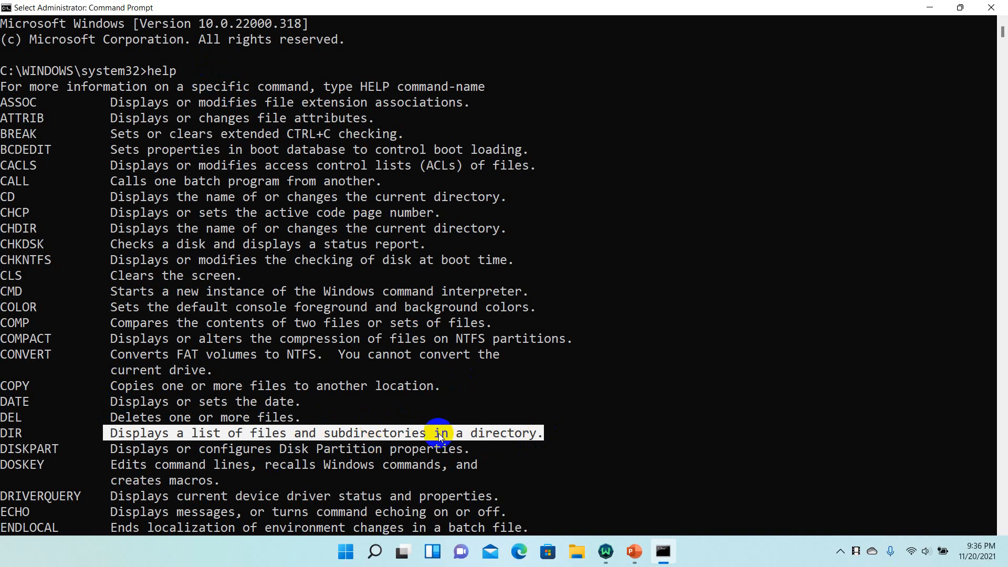
{"action": "mouse_move", "coordinate": [414, 432]}
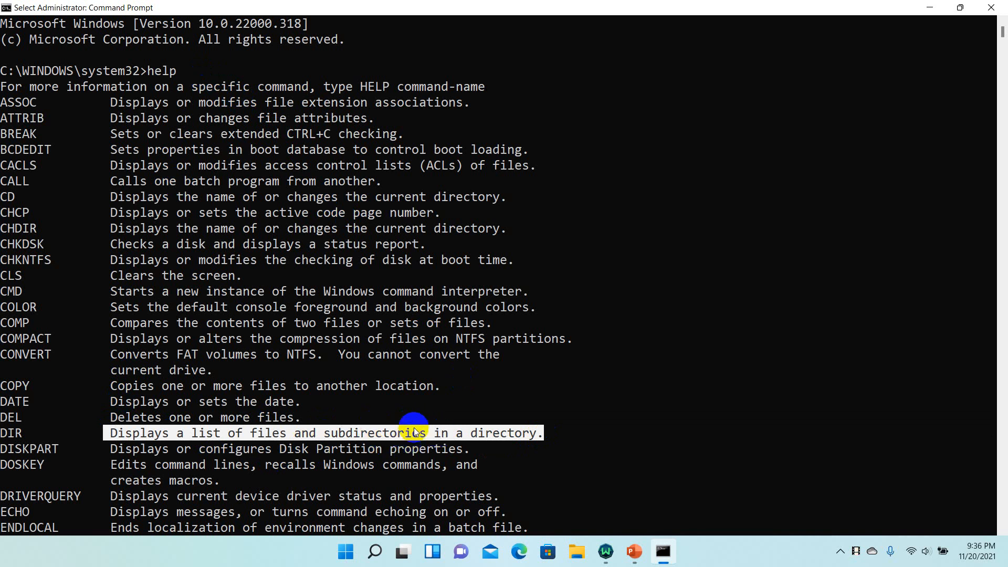
{"action": "scroll", "scroll_direction": "down", "scroll_amount": 3}
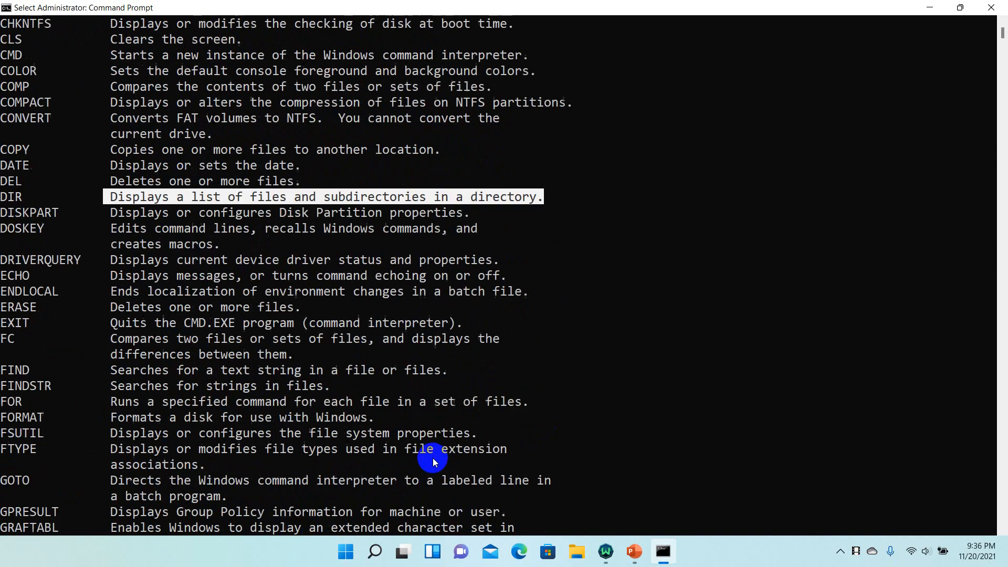
{"action": "scroll", "scroll_direction": "down", "scroll_amount": 3}
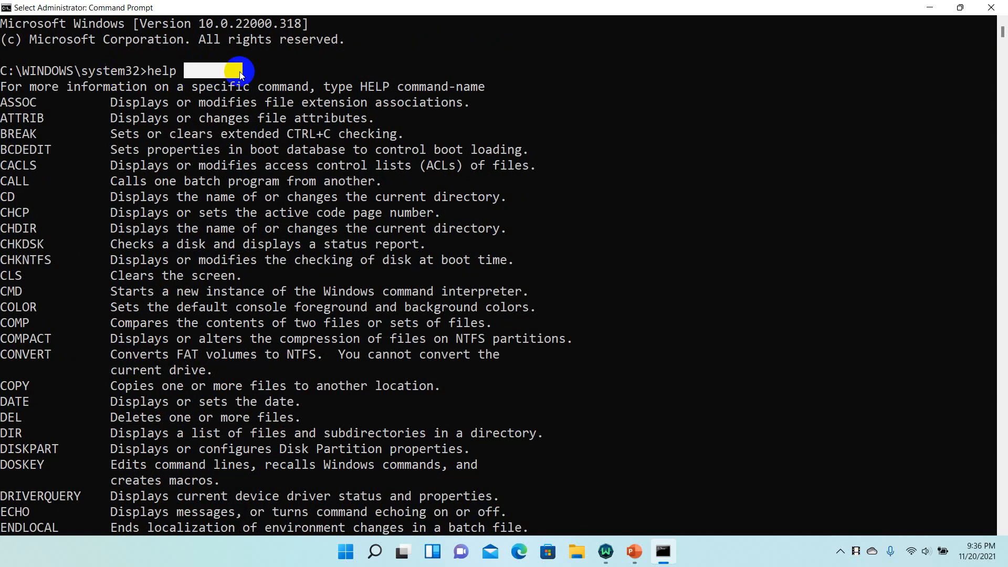
{"action": "mouse_move", "coordinate": [277, 165]}
{"action": "type", "text": "c"}
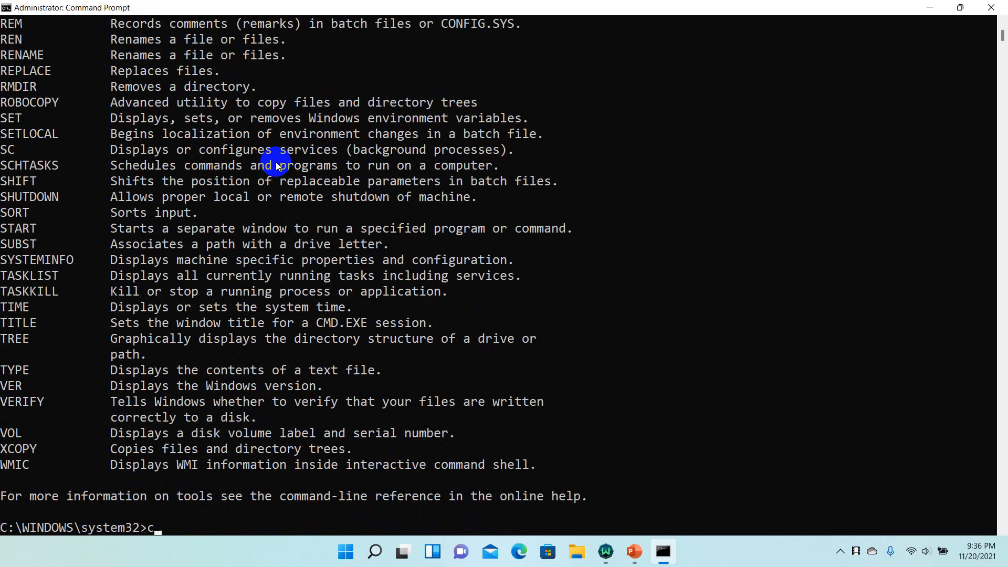
Clear the screen with cls, fix stray typing, and run help again
{"action": "key", "text": "Enter"}
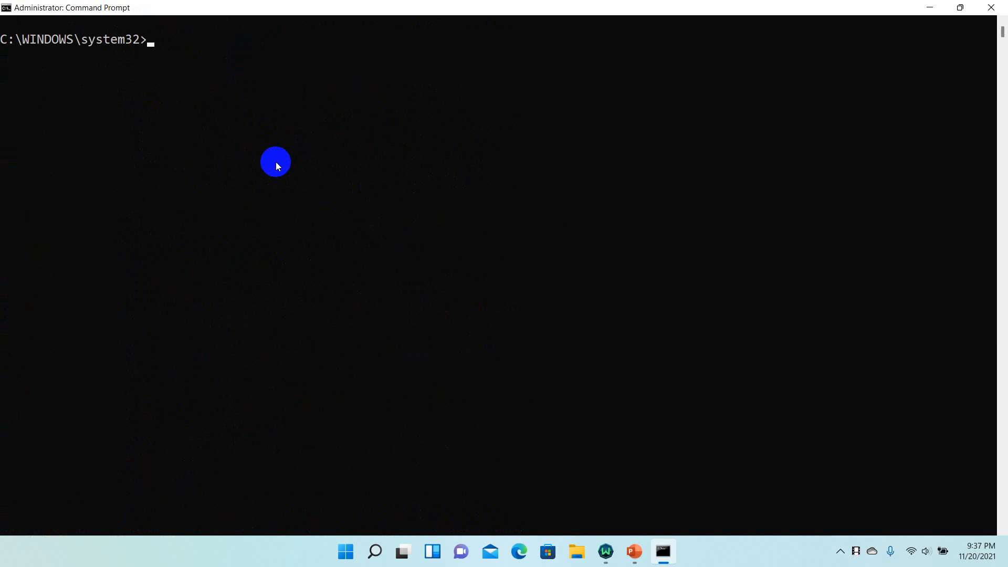
{"action": "type", "text": "c"}
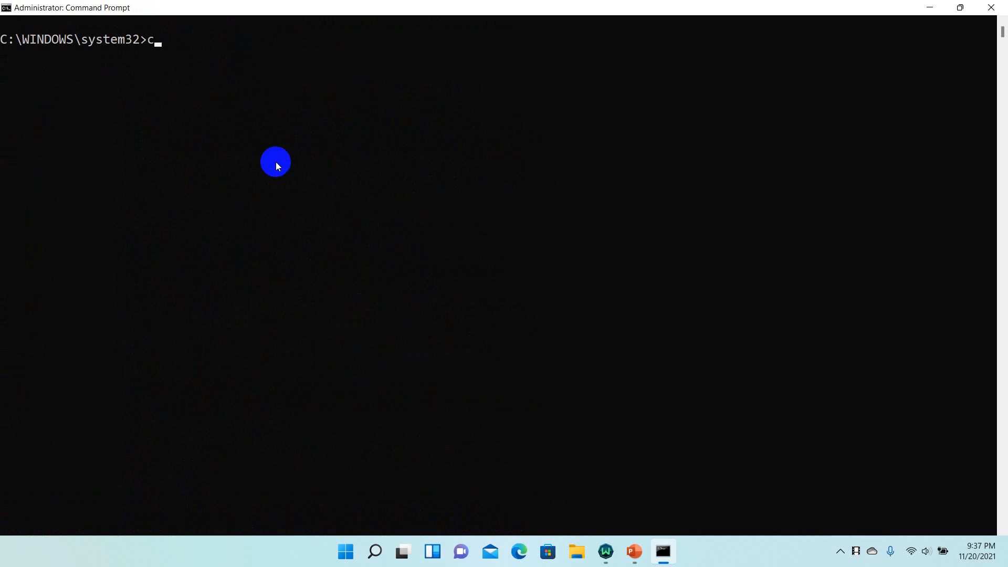
{"action": "key", "text": "Backspace"}
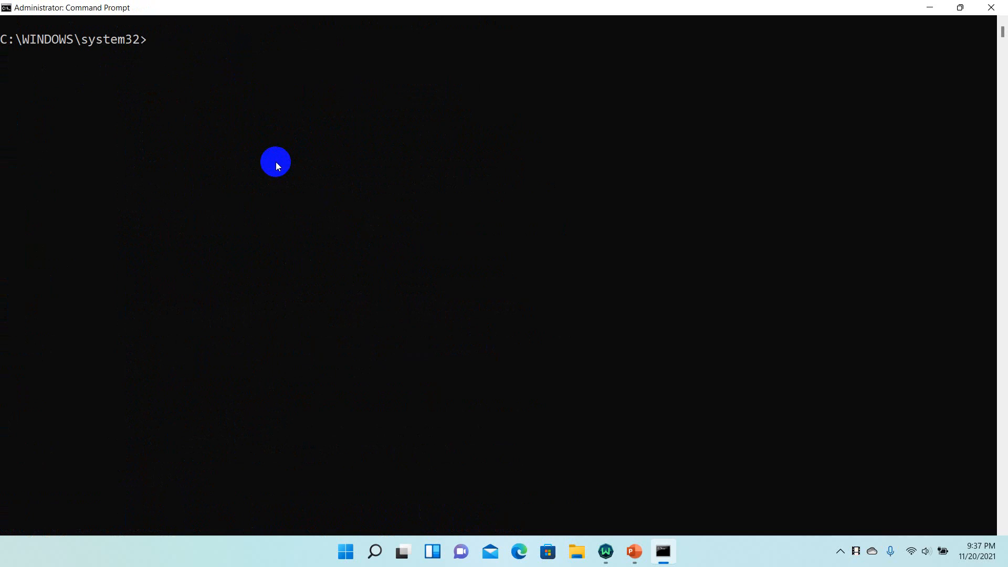
{"action": "type", "text": "dir"}
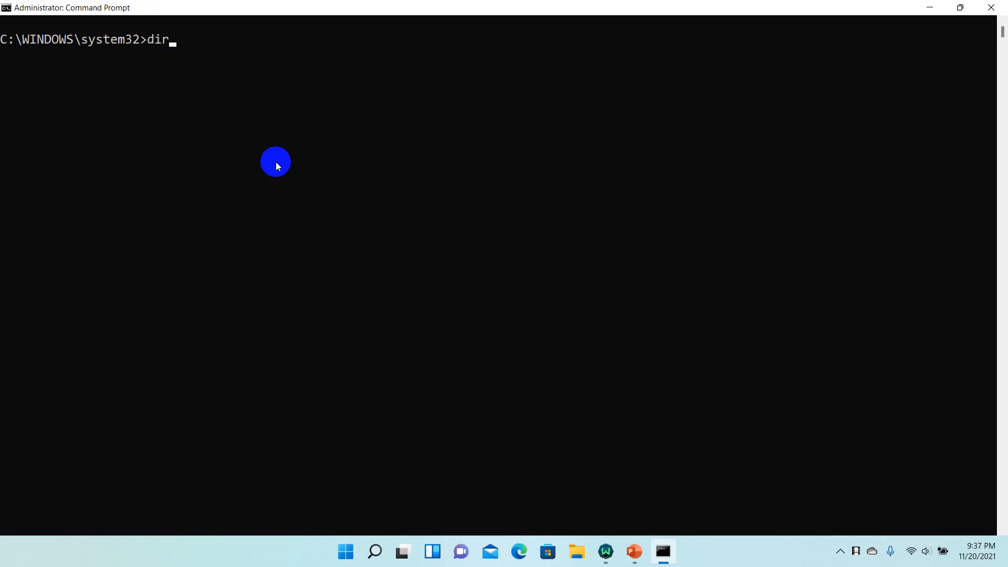
{"action": "mouse_move", "coordinate": [249, 210]}
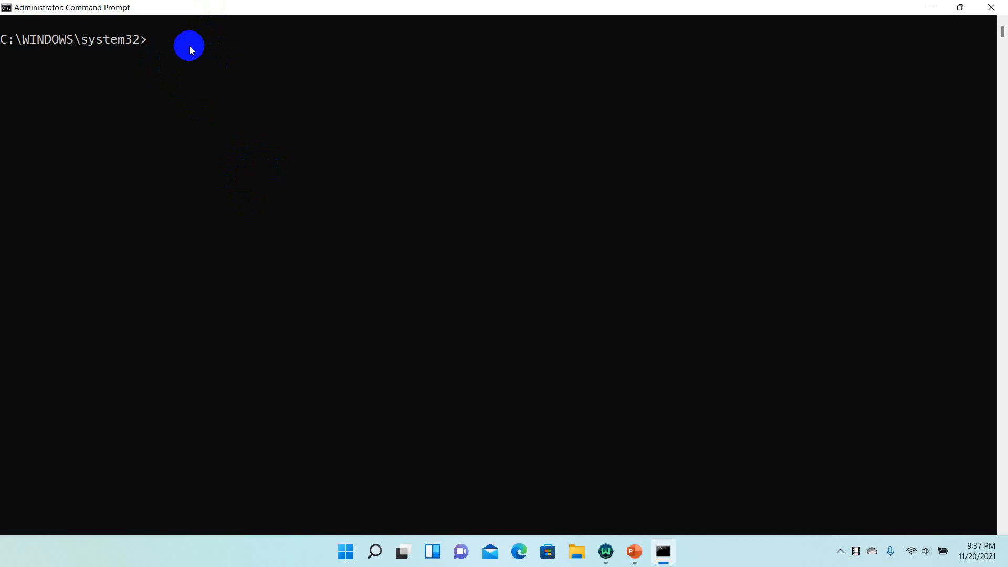
{"action": "type", "text": "hel"}
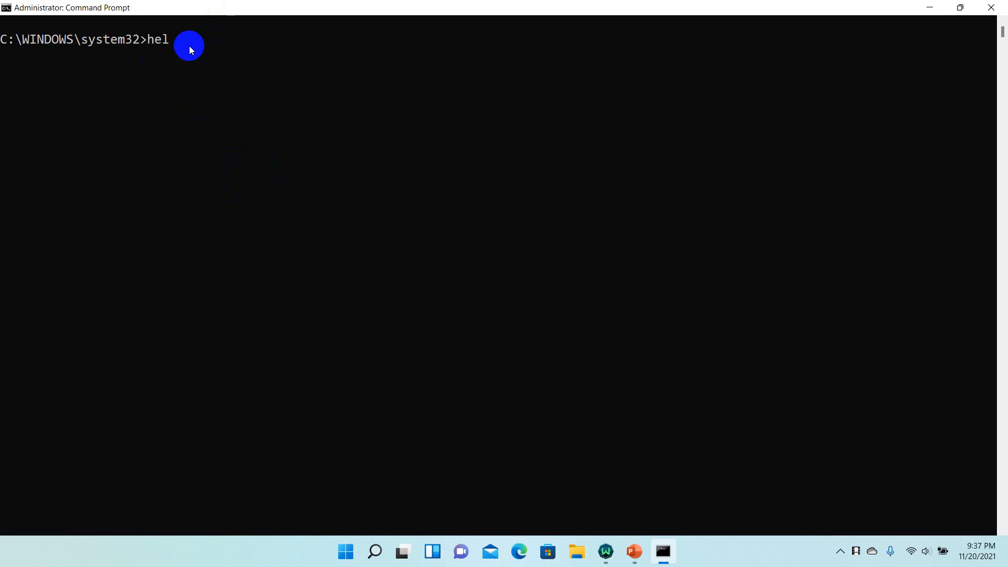
{"action": "key", "text": "Enter"}
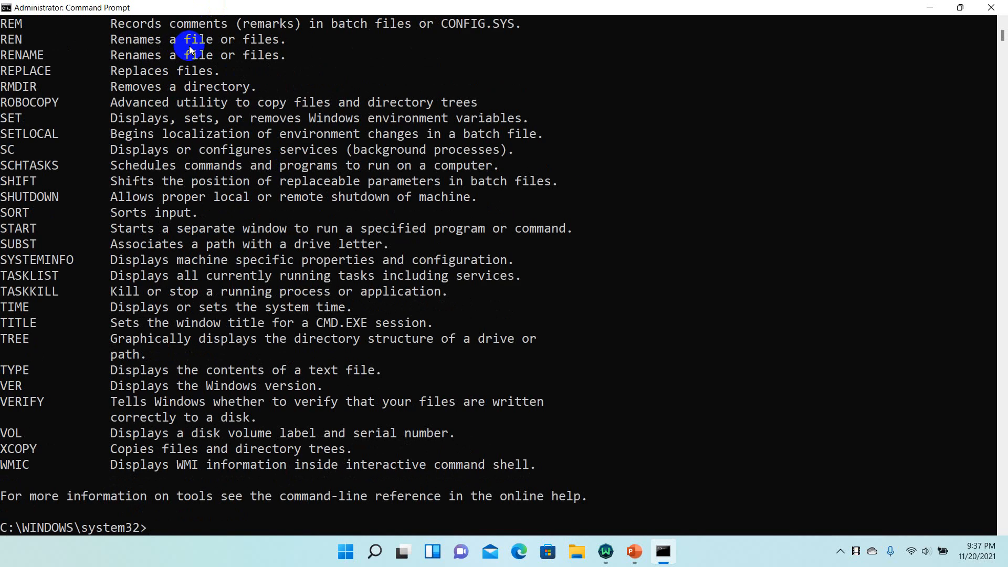
Run dir and scroll to the system32 totals of 4582 files and 136 directories
{"action": "type", "text": "dir"}
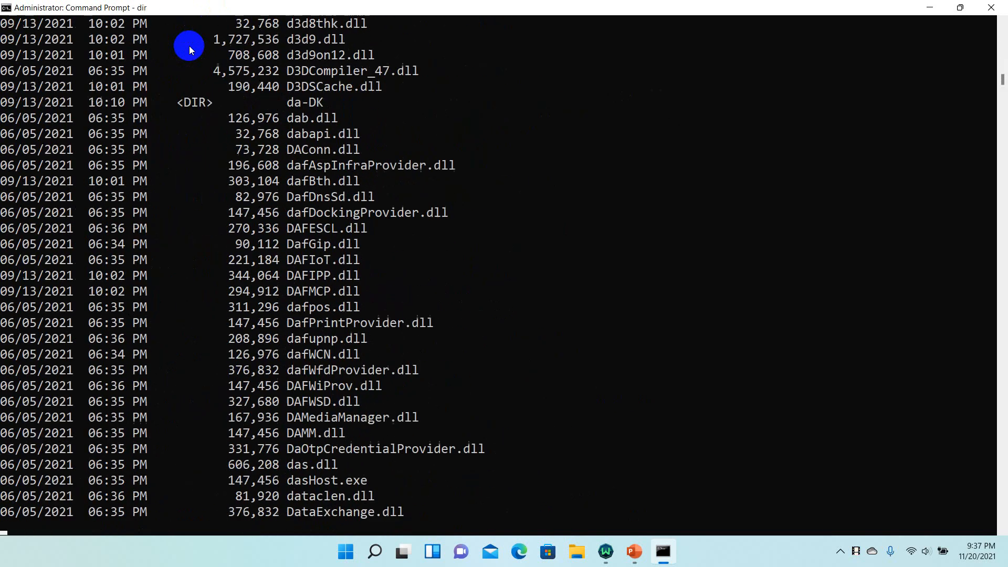
{"action": "scroll", "scroll_direction": "down", "scroll_amount": 3}
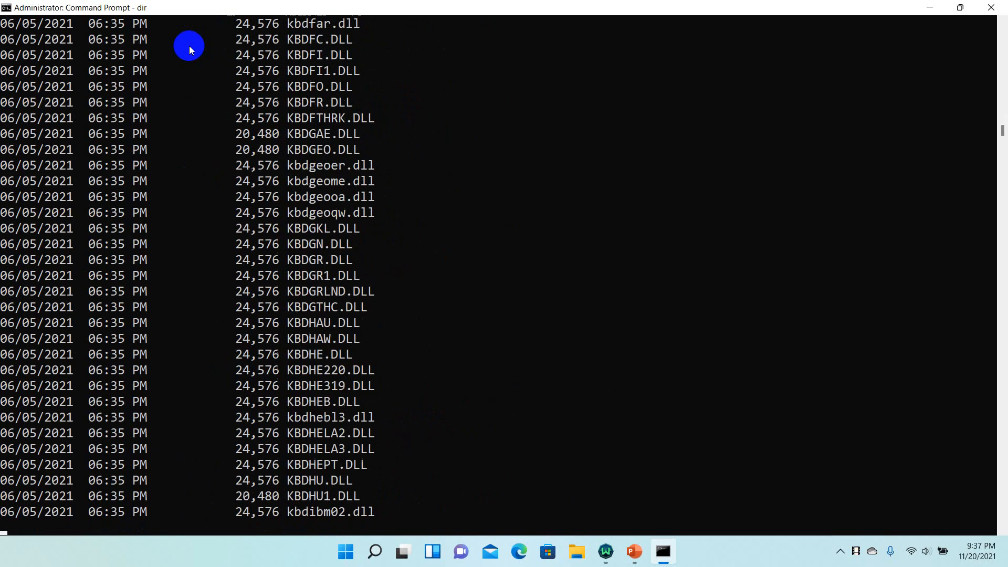
{"action": "scroll", "scroll_direction": "down", "scroll_amount": 3}
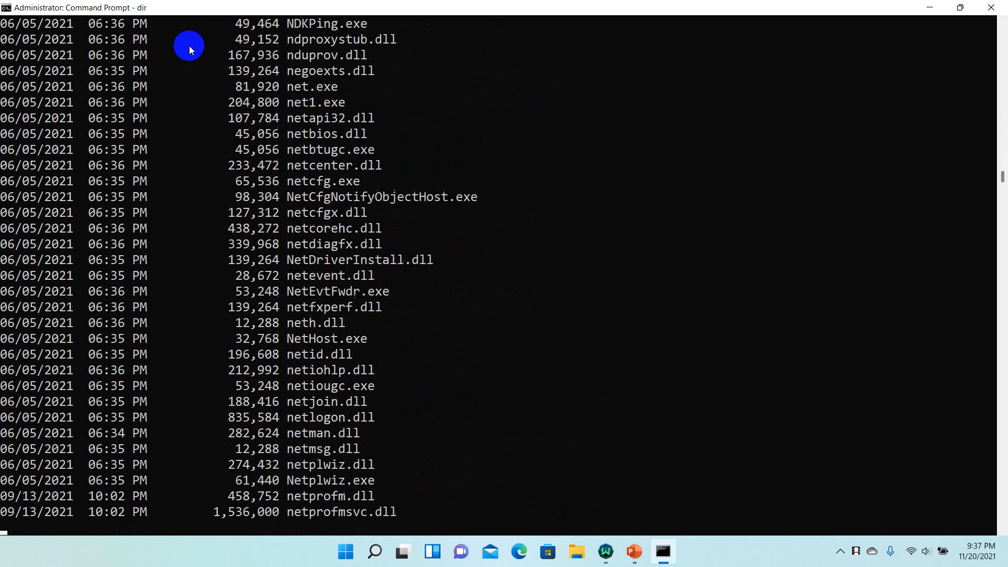
{"action": "scroll", "scroll_direction": "down", "scroll_amount": 3}
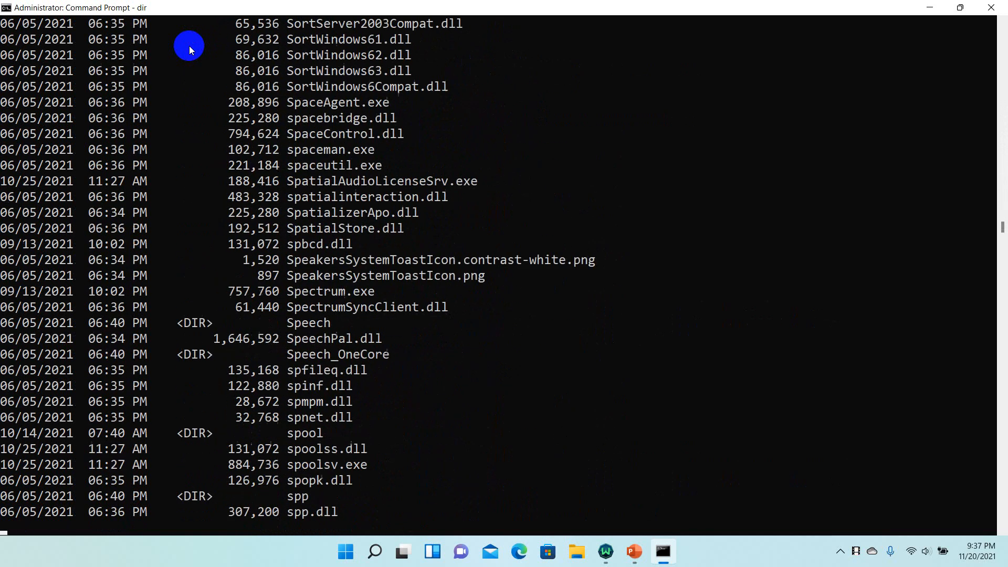
{"action": "scroll", "scroll_direction": "down", "scroll_amount": 3}
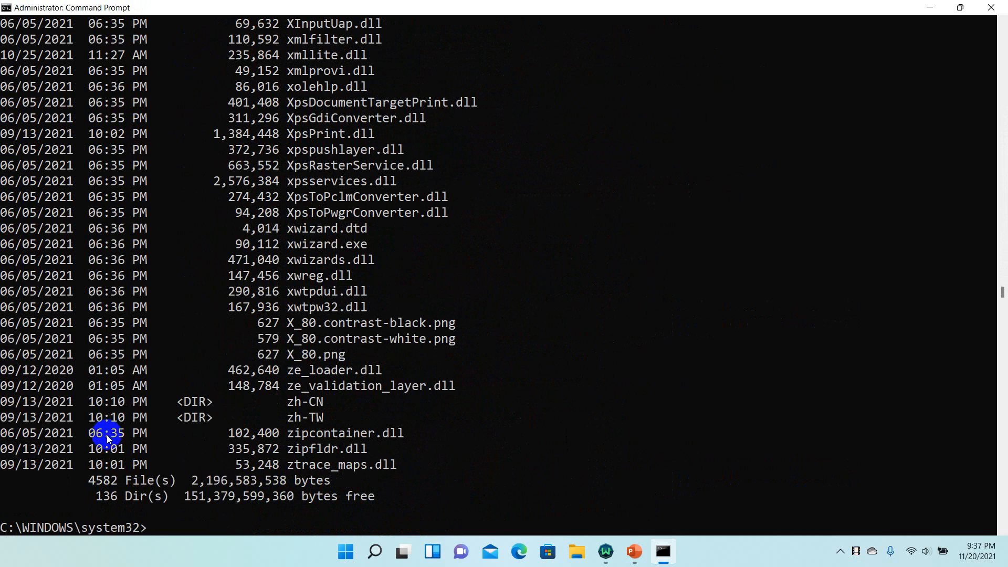
{"action": "left_click_drag", "start_coordinate": [106, 432], "coordinate": [218, 480]}
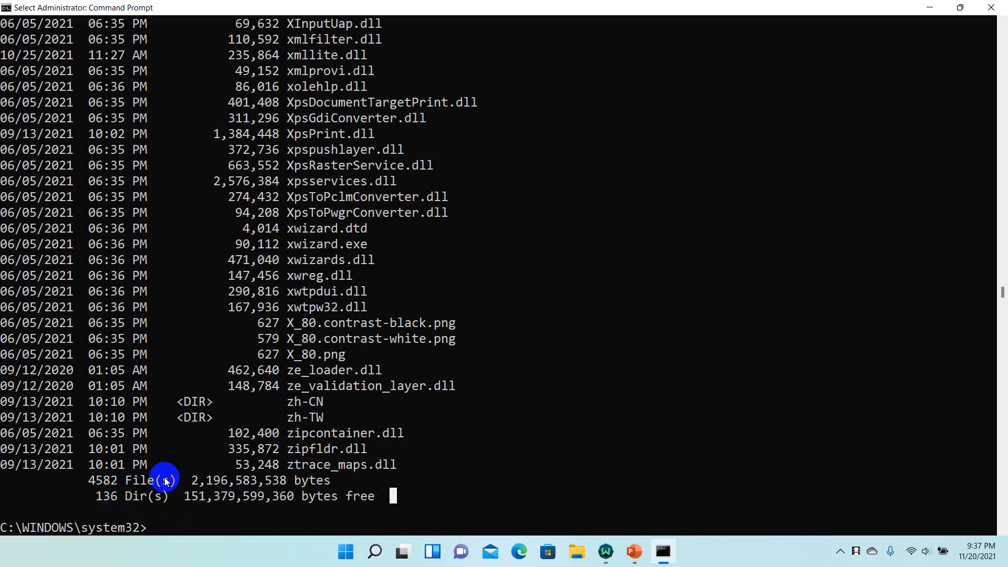
{"action": "type", "text": "cd"}
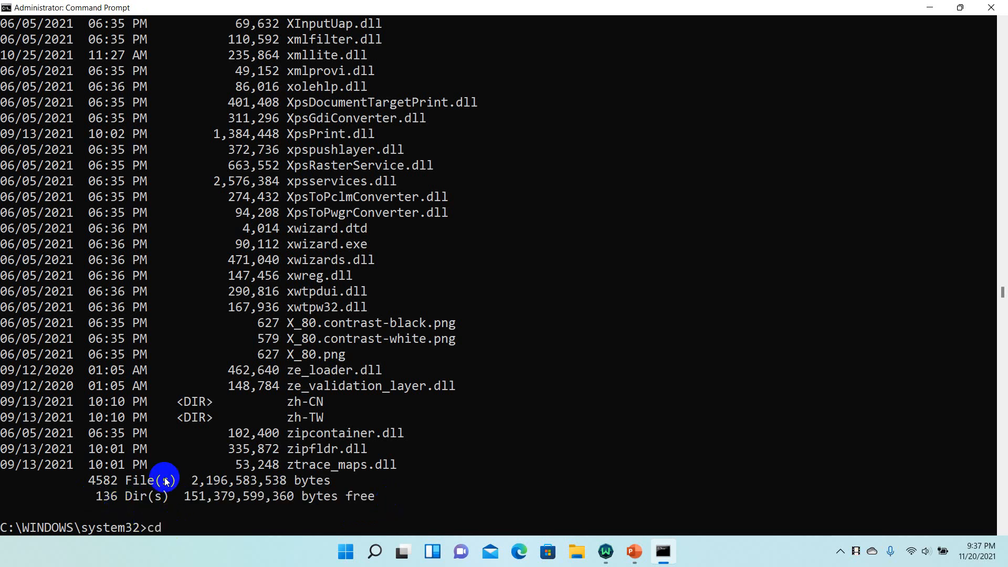
{"action": "type", "text": "0409"}
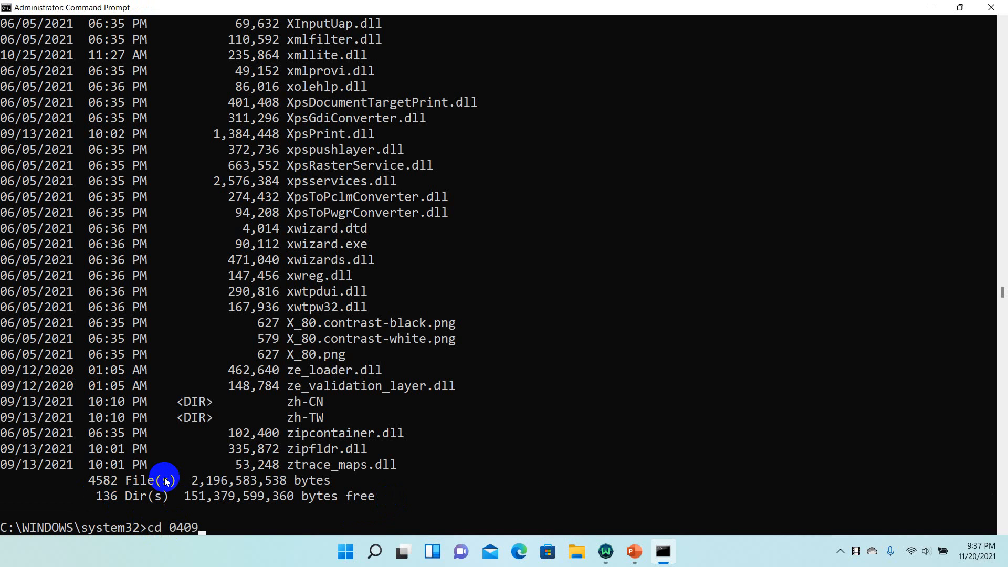
{"action": "type", "text": "am-et"}
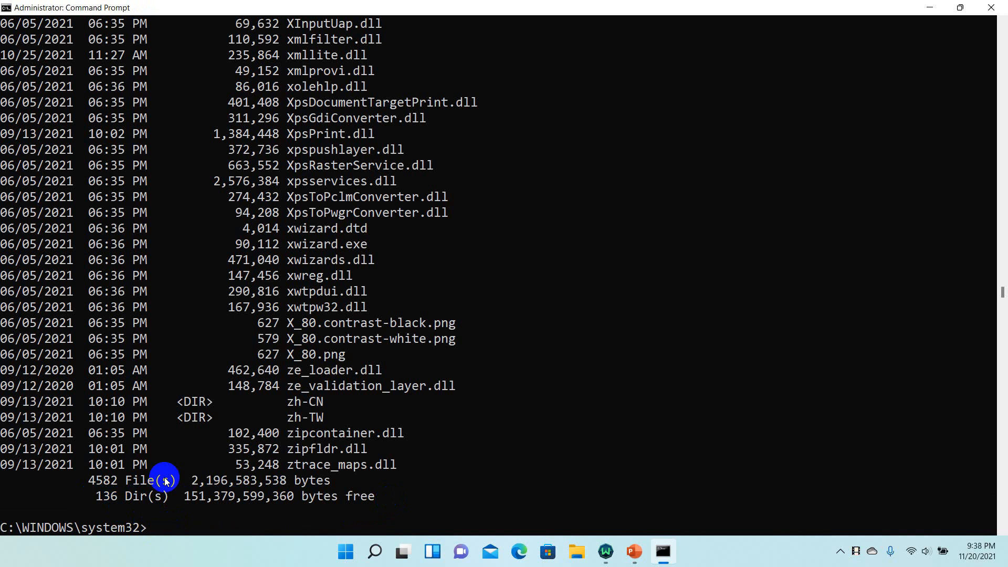
{"action": "type", "text": "cd"}
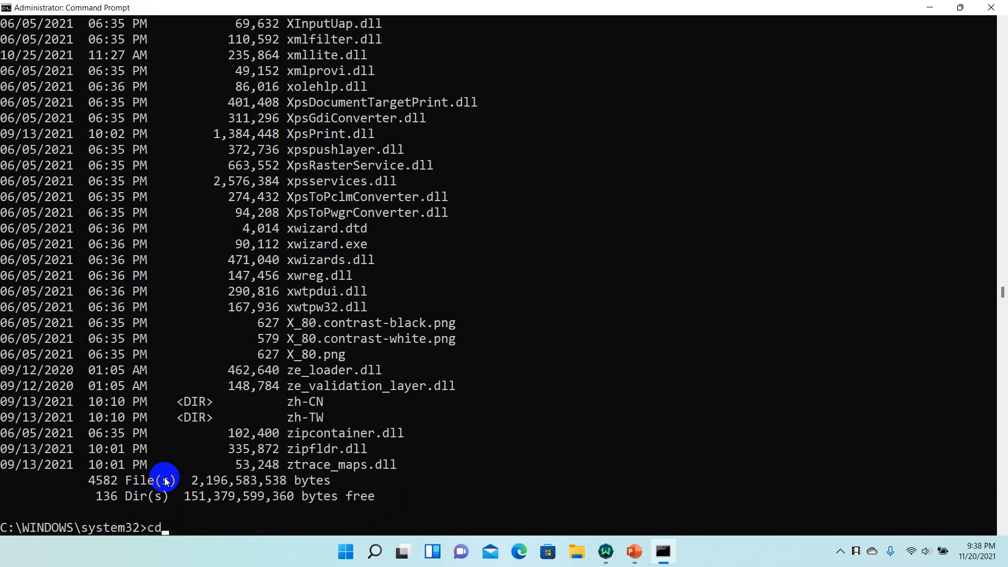
{"action": "key", "text": "Backspace"}
{"action": "type", "text": ":"}
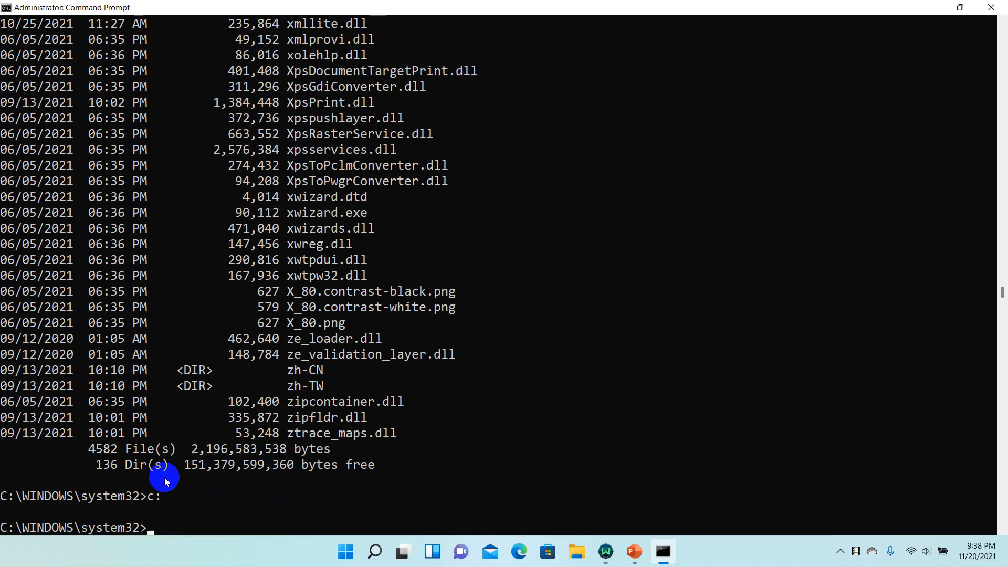
Step from system32 up to the C: root and into Users\Admin
{"action": "type", "text": "cd c:"}
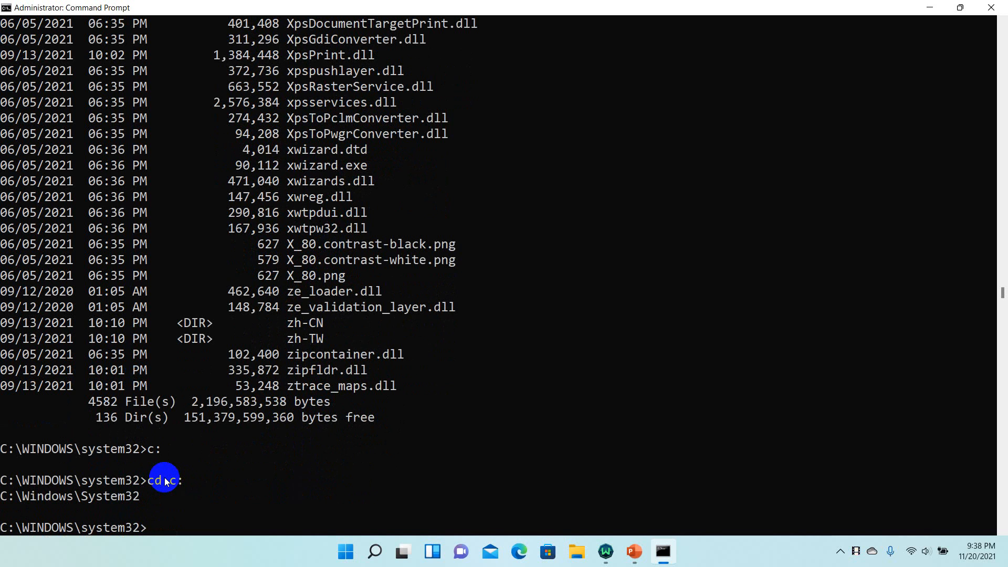
{"action": "type", "text": "cd .."}
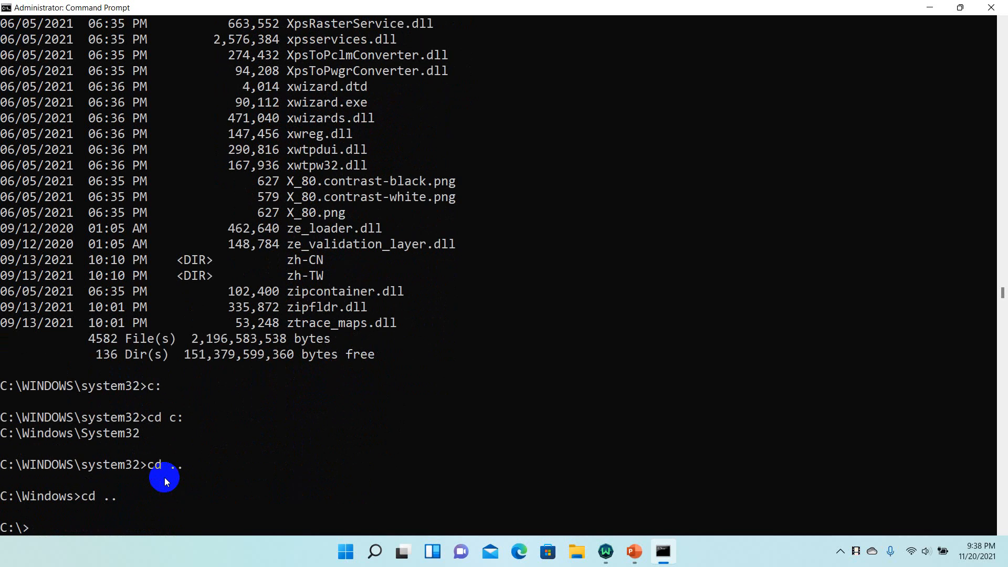
{"action": "type", "text": "cd"}
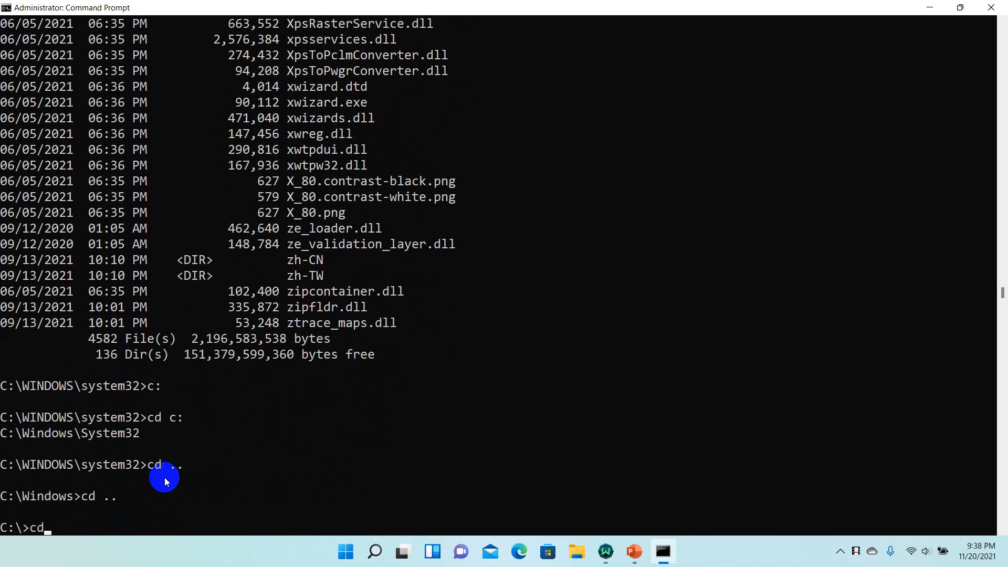
{"action": "type", "text": "Users"}
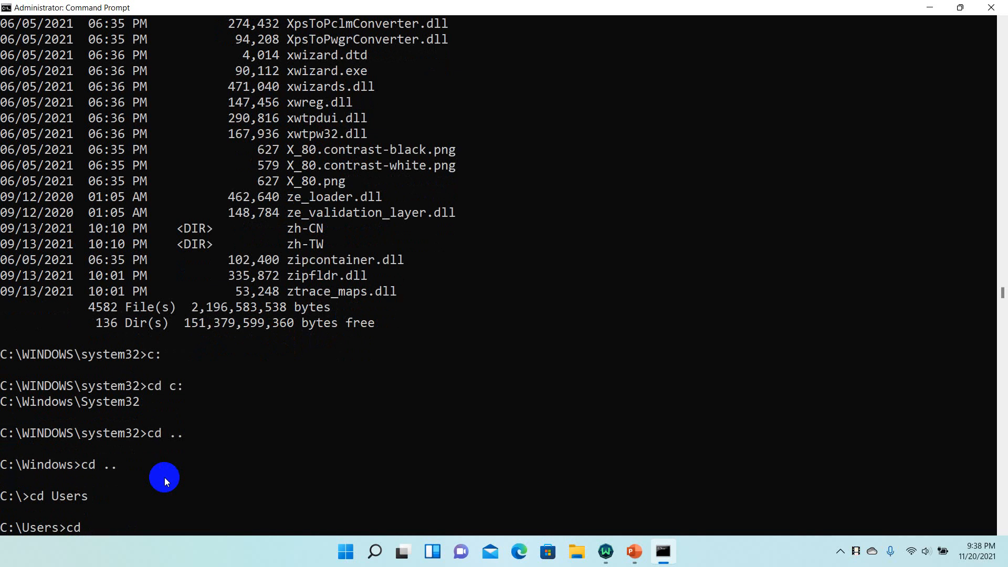
{"action": "type", "text": "Adi"}
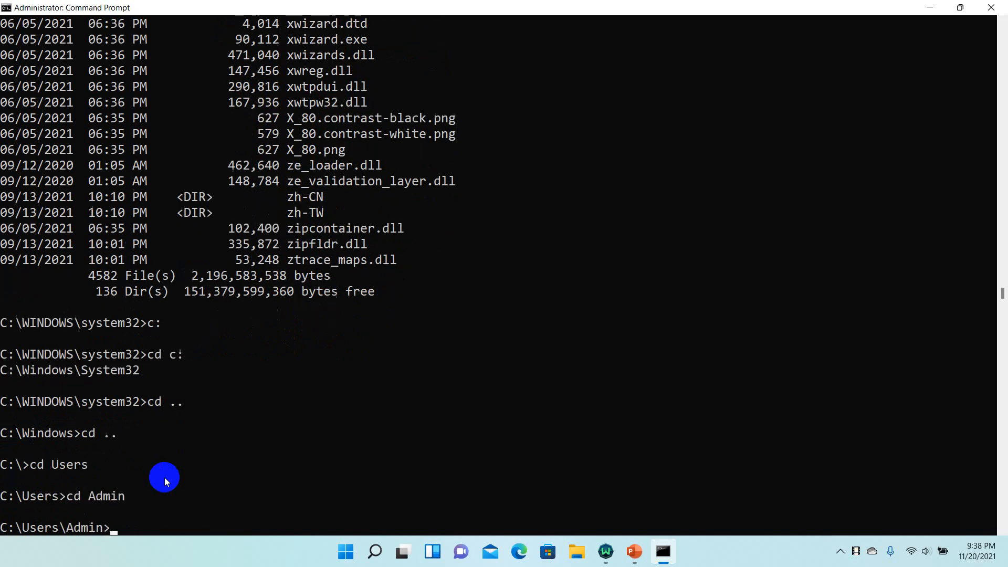
Mistype help, then run cls to clear the screen
{"action": "type", "text": "cd"}
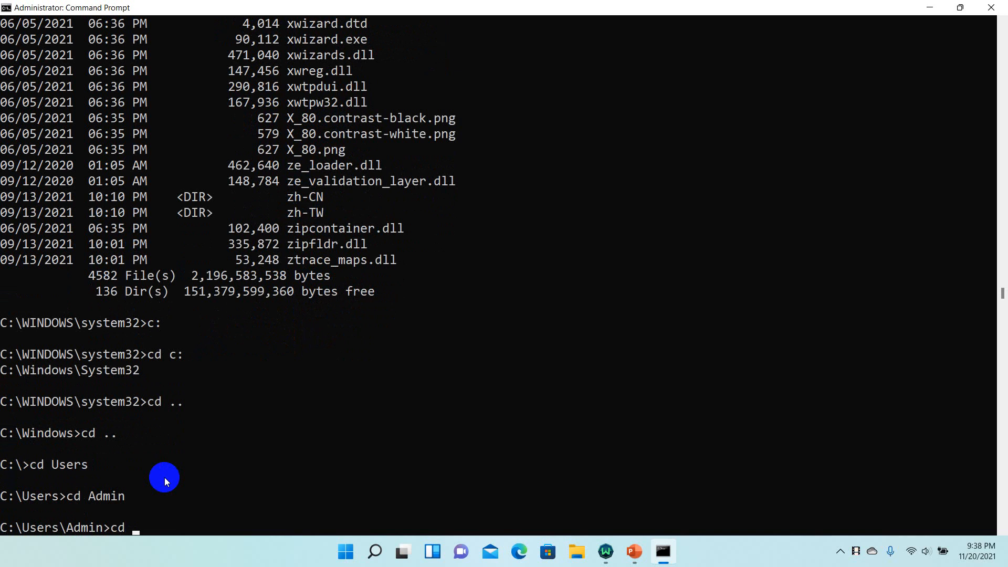
{"action": "mouse_move", "coordinate": [202, 481]}
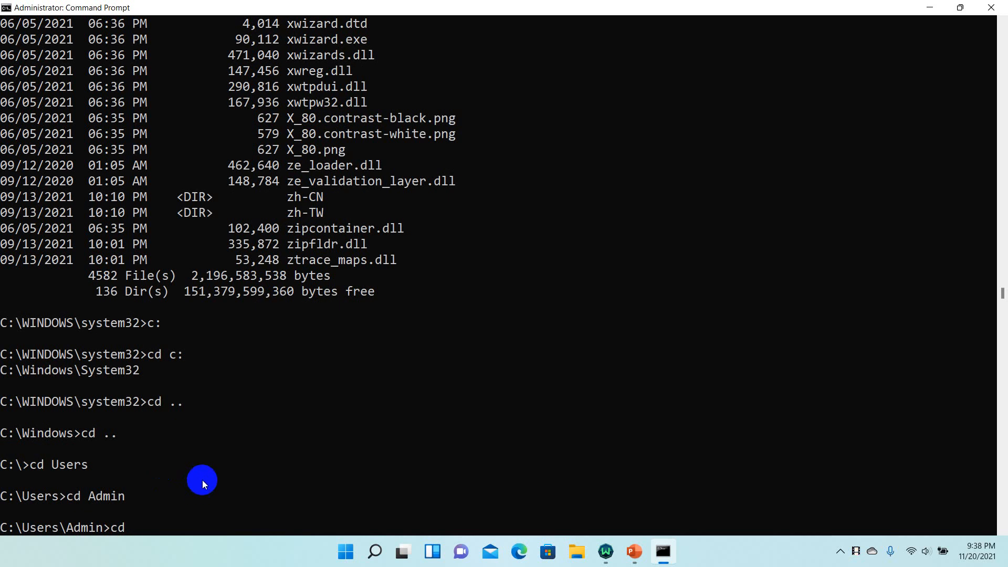
{"action": "mouse_move", "coordinate": [171, 375]}
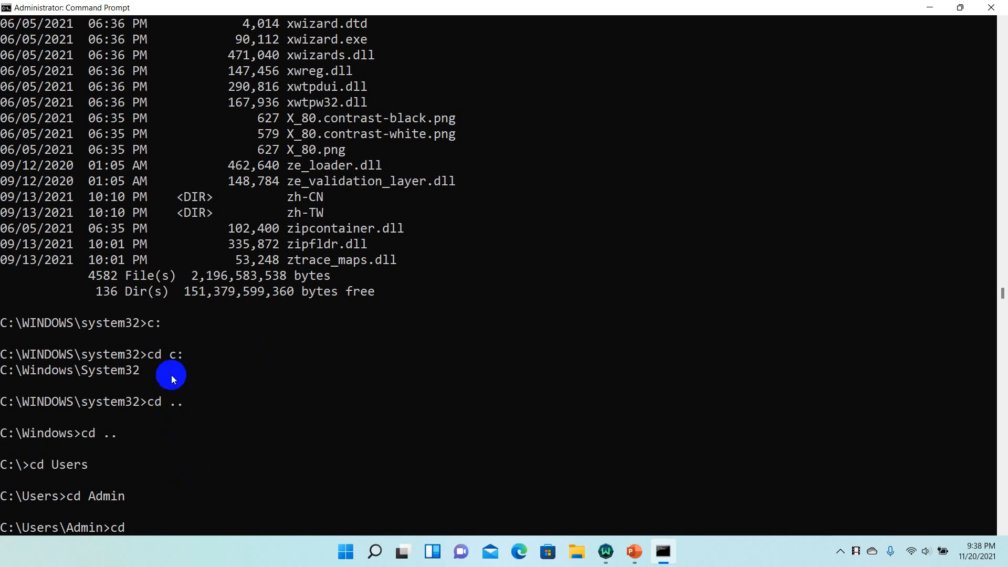
{"action": "type", "text": "hepl"}
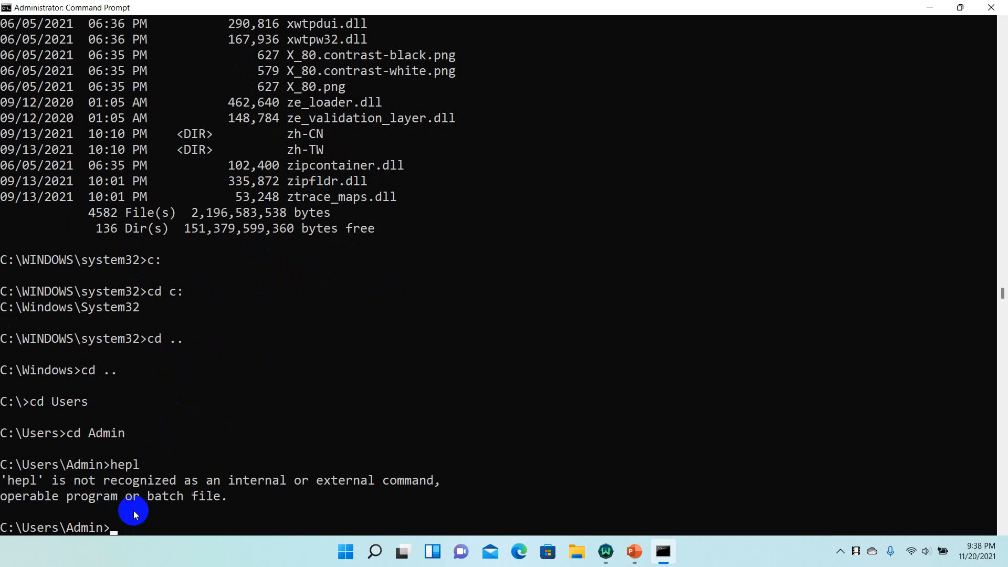
{"action": "key", "text": "enter"}
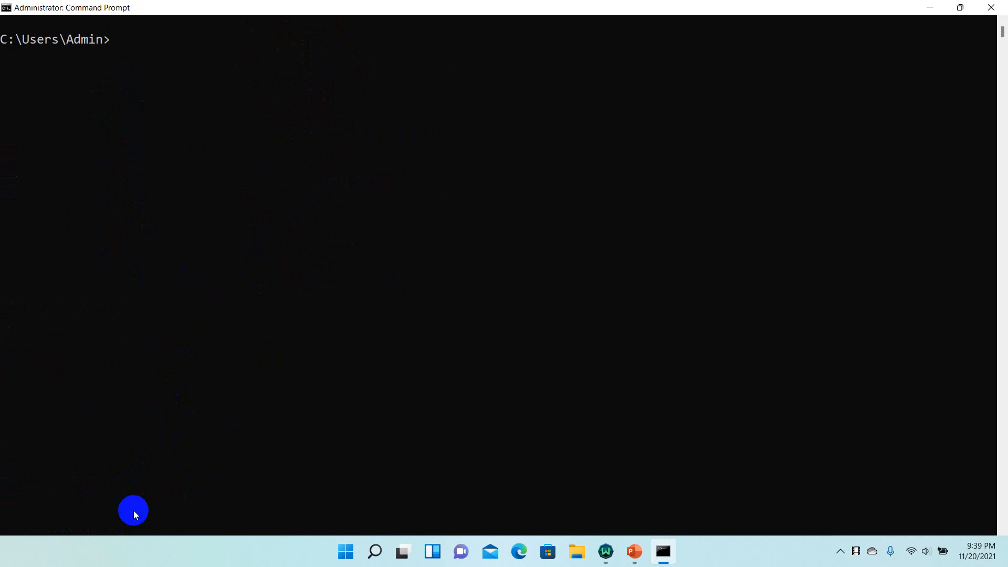
Run help, highlight the CD description while scrolling, then cd into Desktop
{"action": "type", "text": "help"}
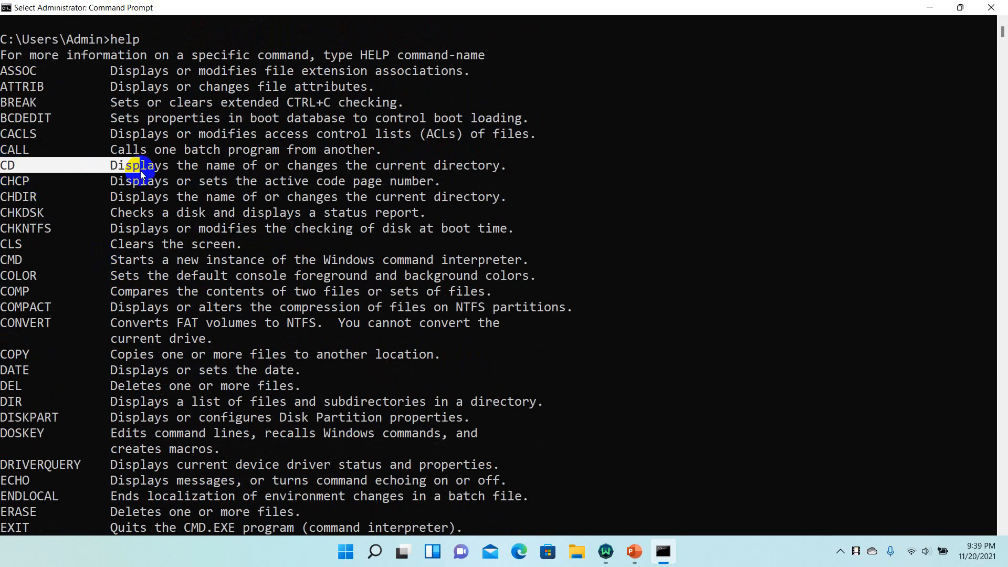
{"action": "scroll", "scroll_direction": "down", "scroll_amount": 3}
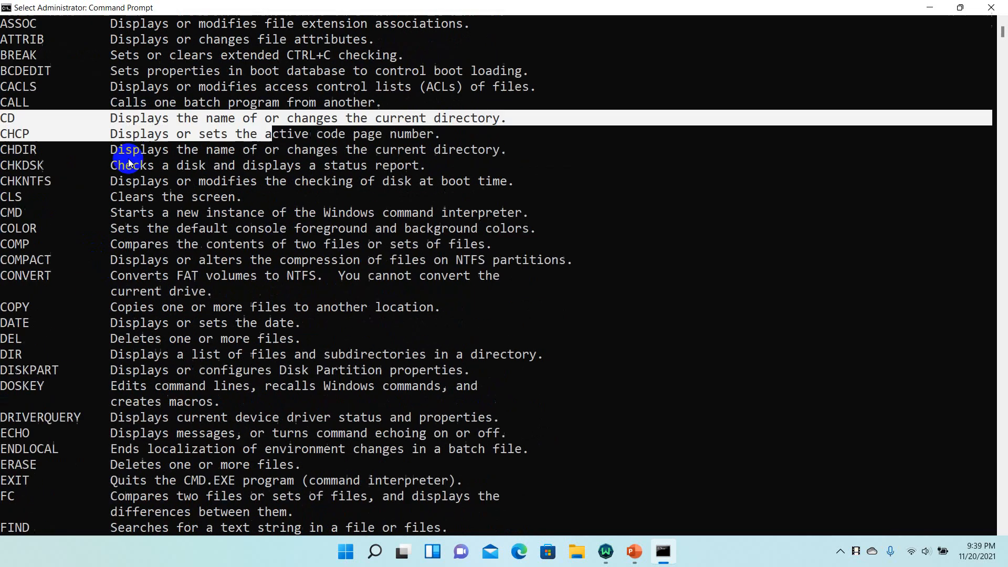
{"action": "double_click", "coordinate": [399, 118]}
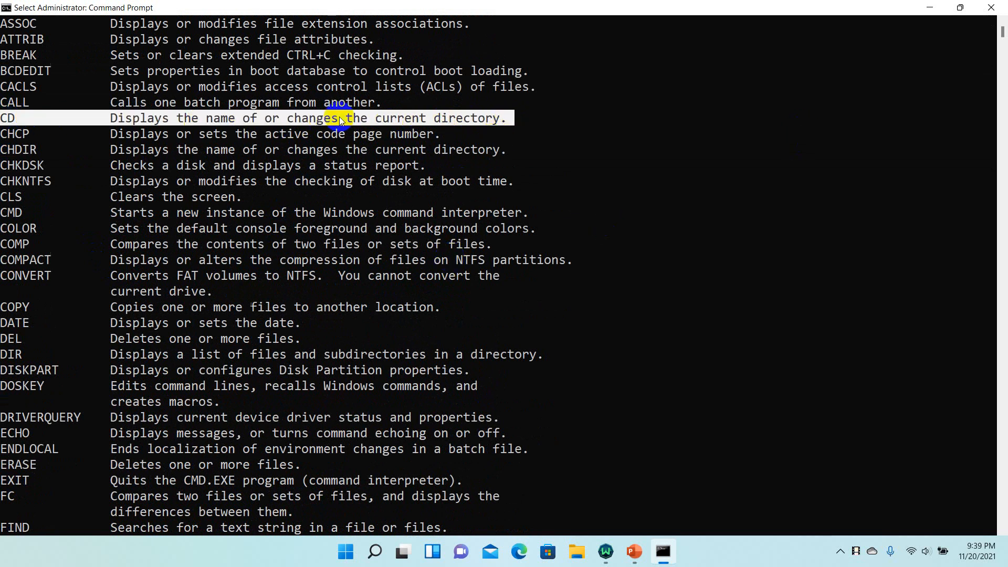
{"action": "scroll", "scroll_direction": "down", "scroll_amount": 3}
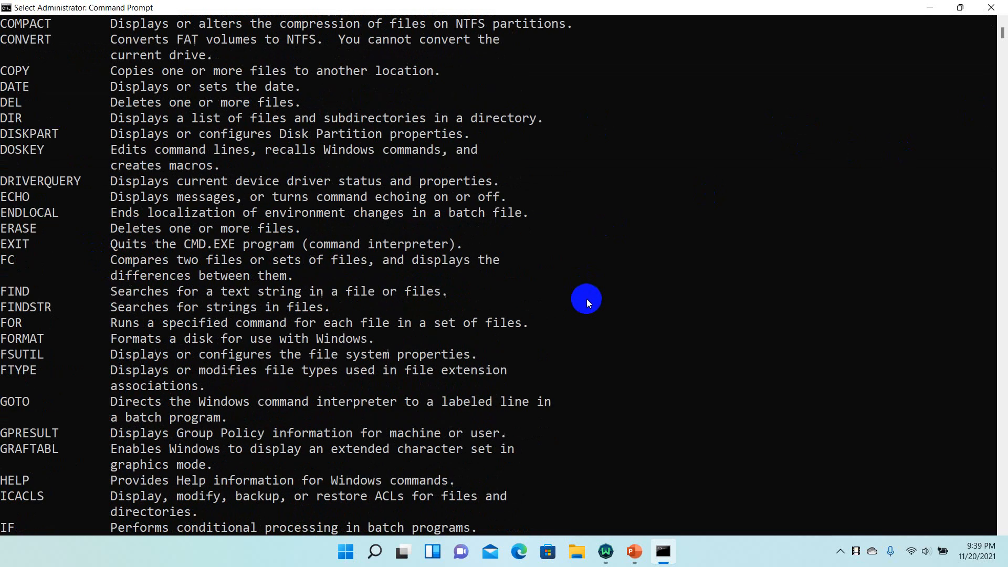
{"action": "scroll", "scroll_direction": "down", "scroll_amount": 3}
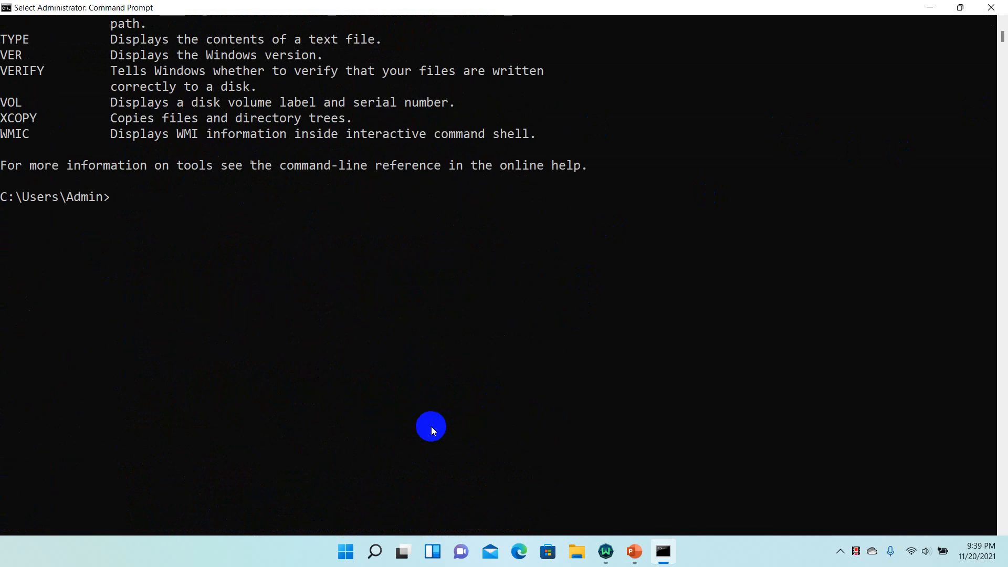
{"action": "type", "text": "cd"}
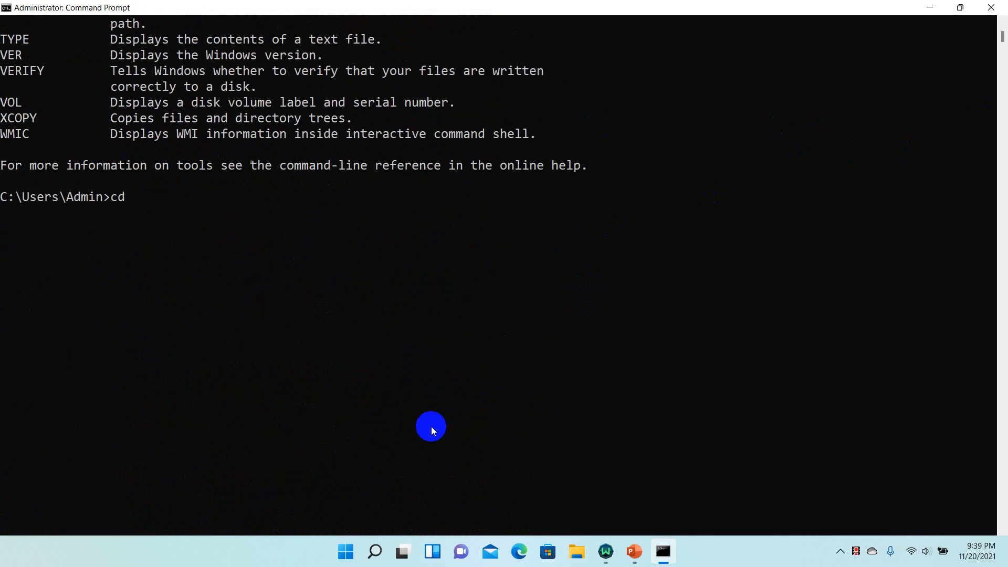
{"action": "type", "text": "Desktop"}
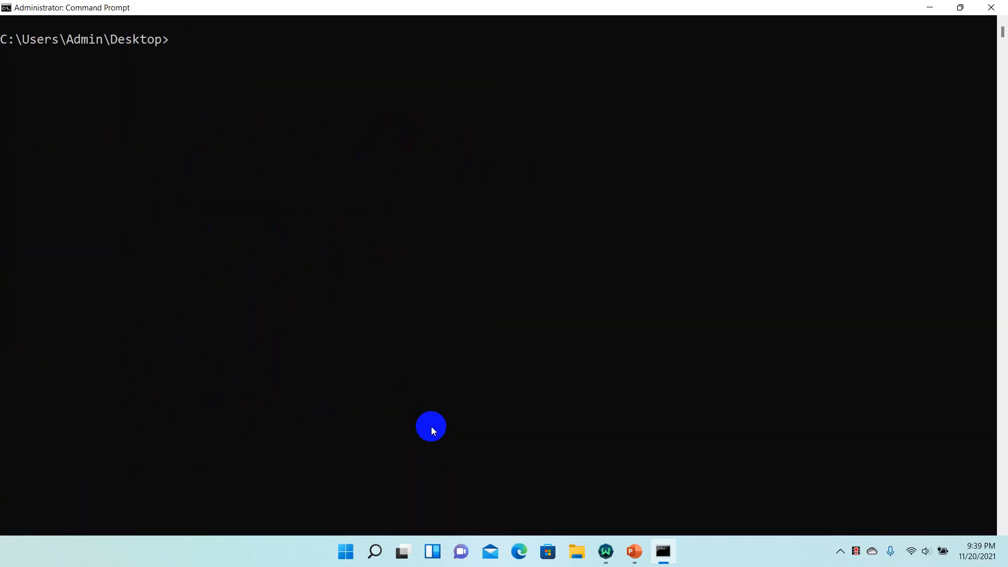
Run dir in C:\Users\Admin\Desktop, then cd into the Linux folder
{"action": "left_click", "coordinate": [227, 55]}
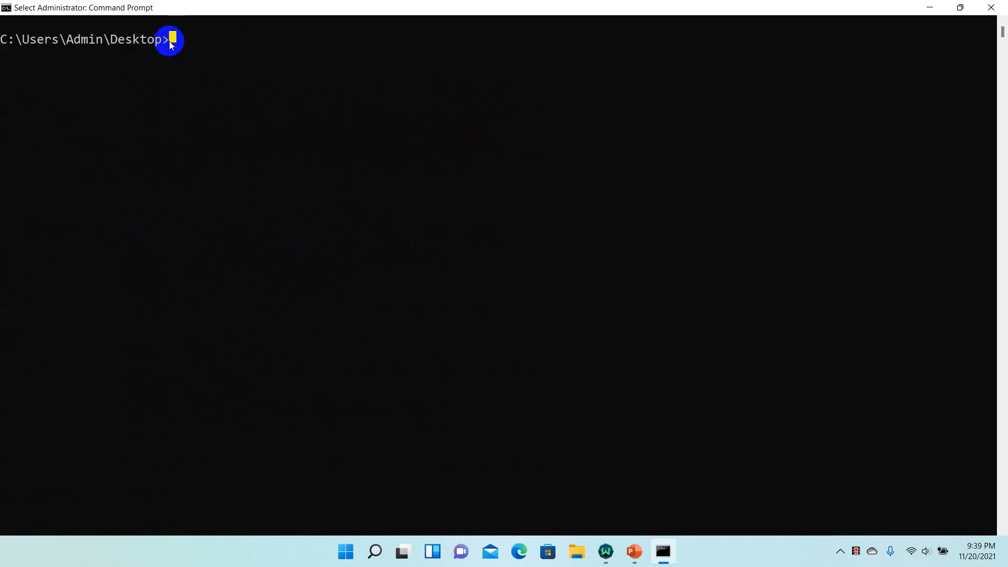
{"action": "type", "text": "dir"}
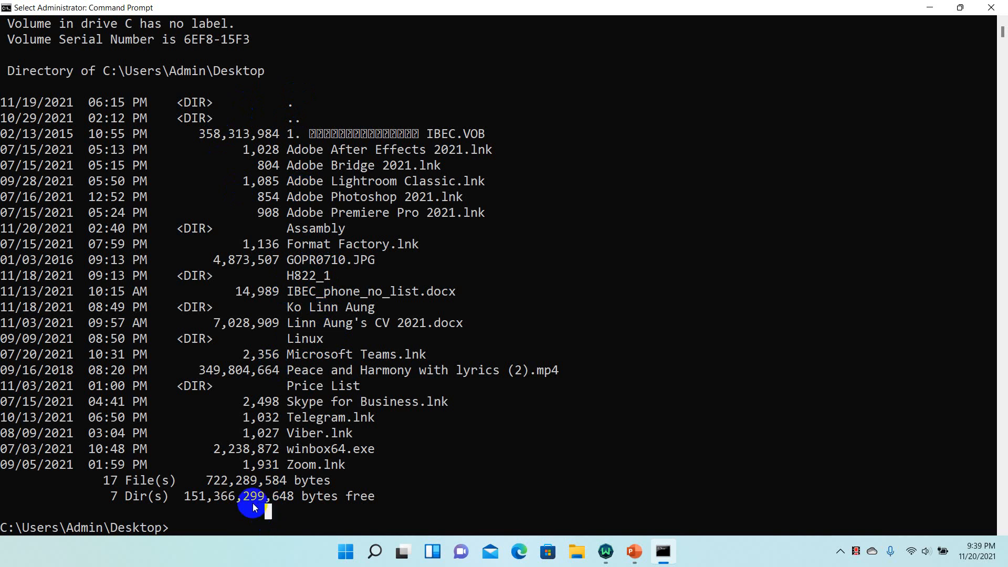
{"action": "type", "text": "cd"}
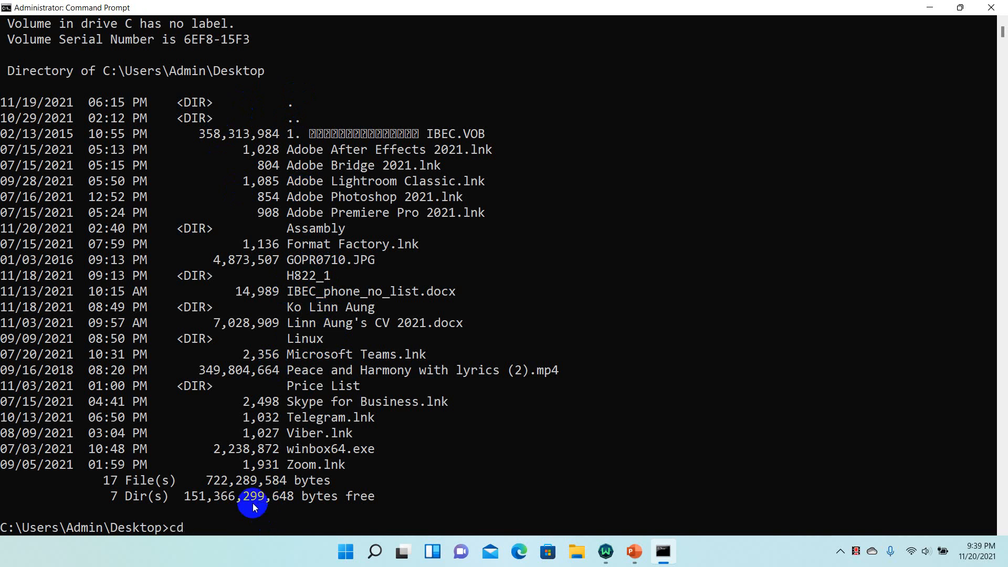
{"action": "type", "text": "Linux"}
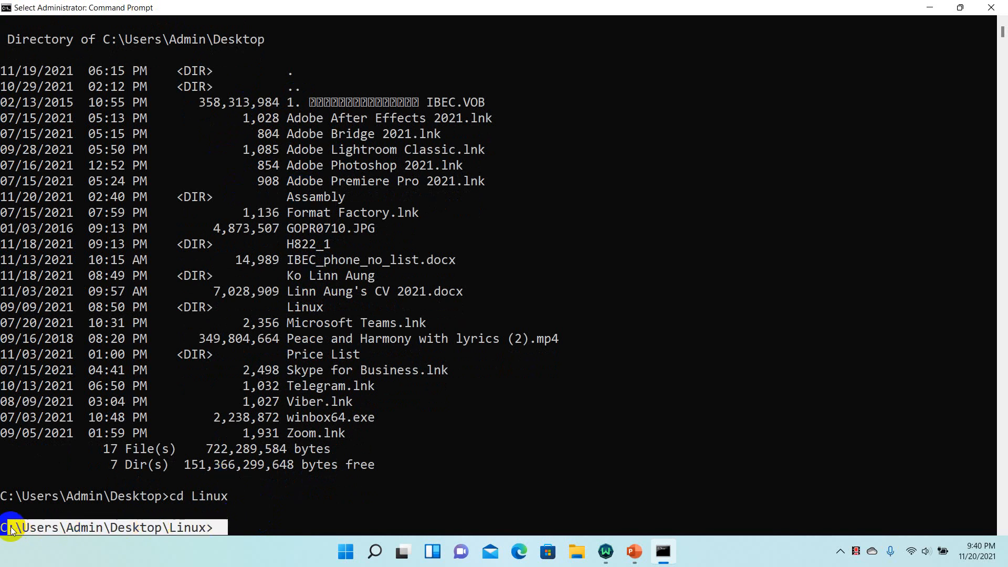
Run dir in the Linux folder, showing three mp4 videos totalling about 4.1 GB
{"action": "type", "text": "dir"}
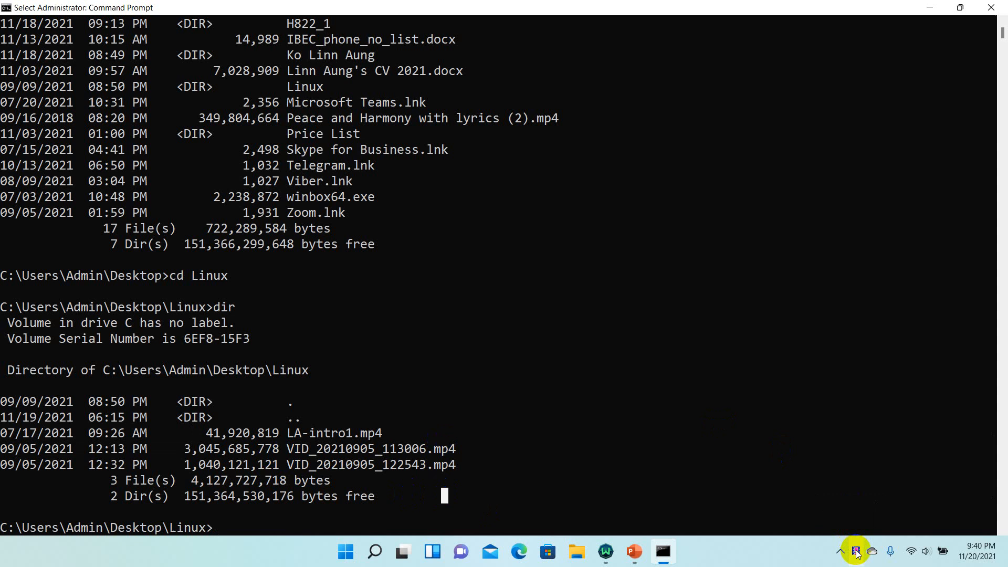
{"action": "left_click", "coordinate": [464, 499]}
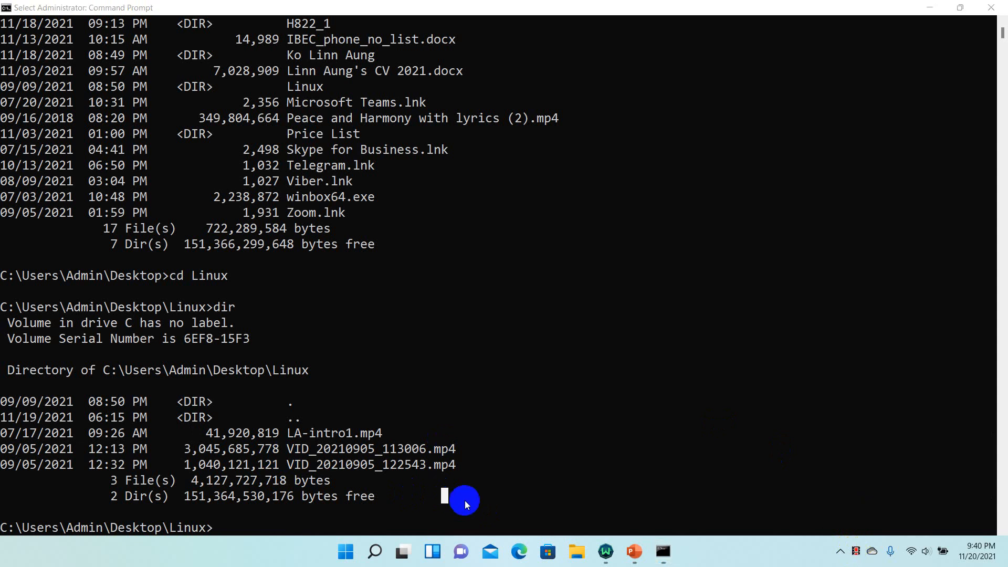
{"action": "mouse_move", "coordinate": [487, 493]}
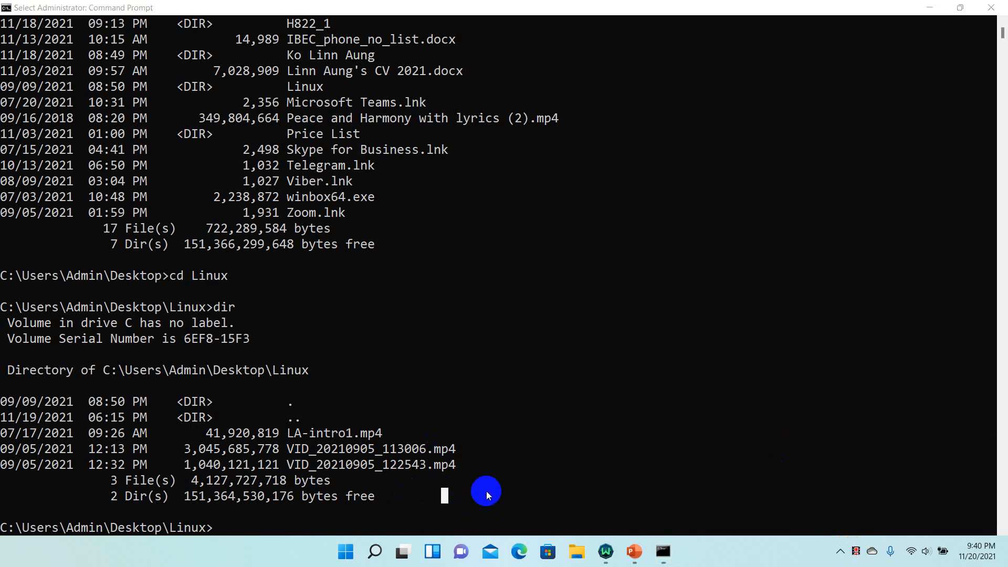
{"action": "mouse_move", "coordinate": [712, 563]}
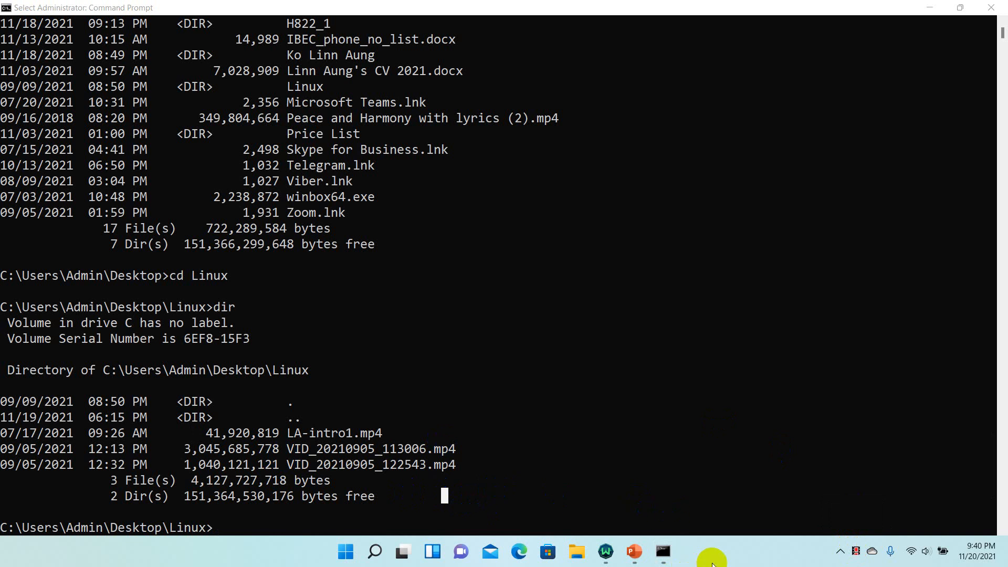